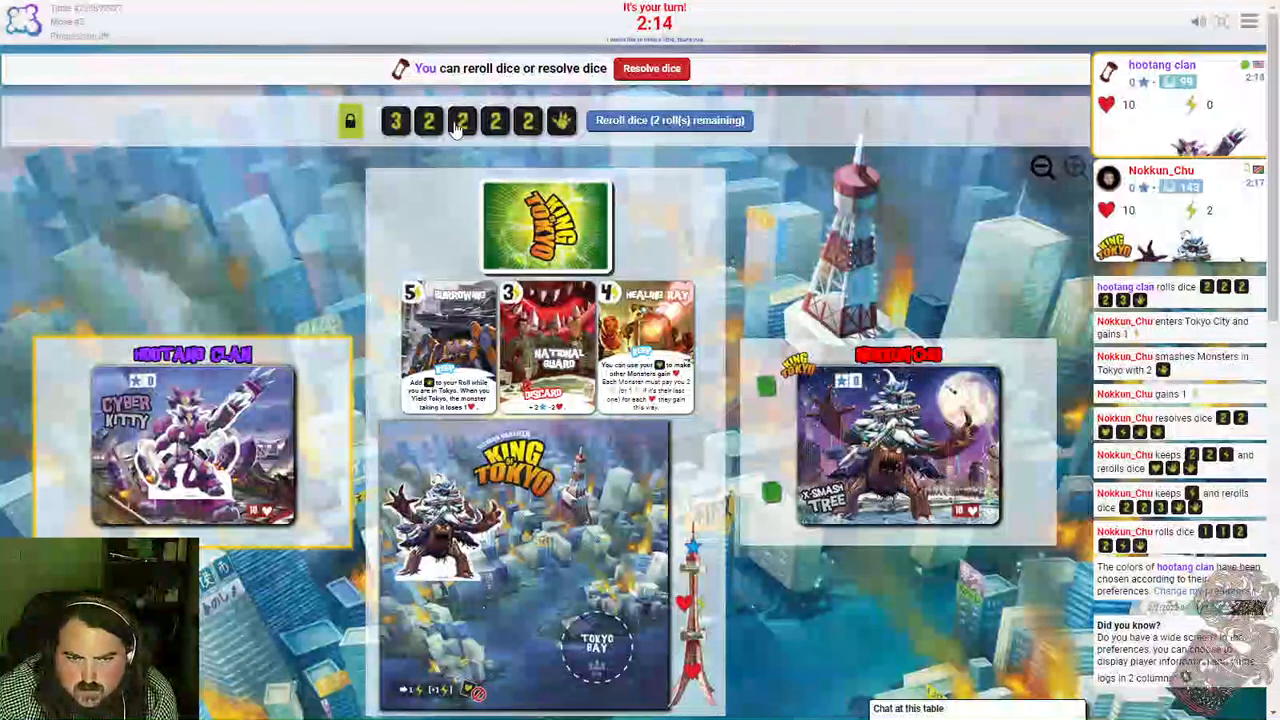
# Keep one die, reroll the rest and resolve them to collect points and energy.
pyautogui.click(396, 120)
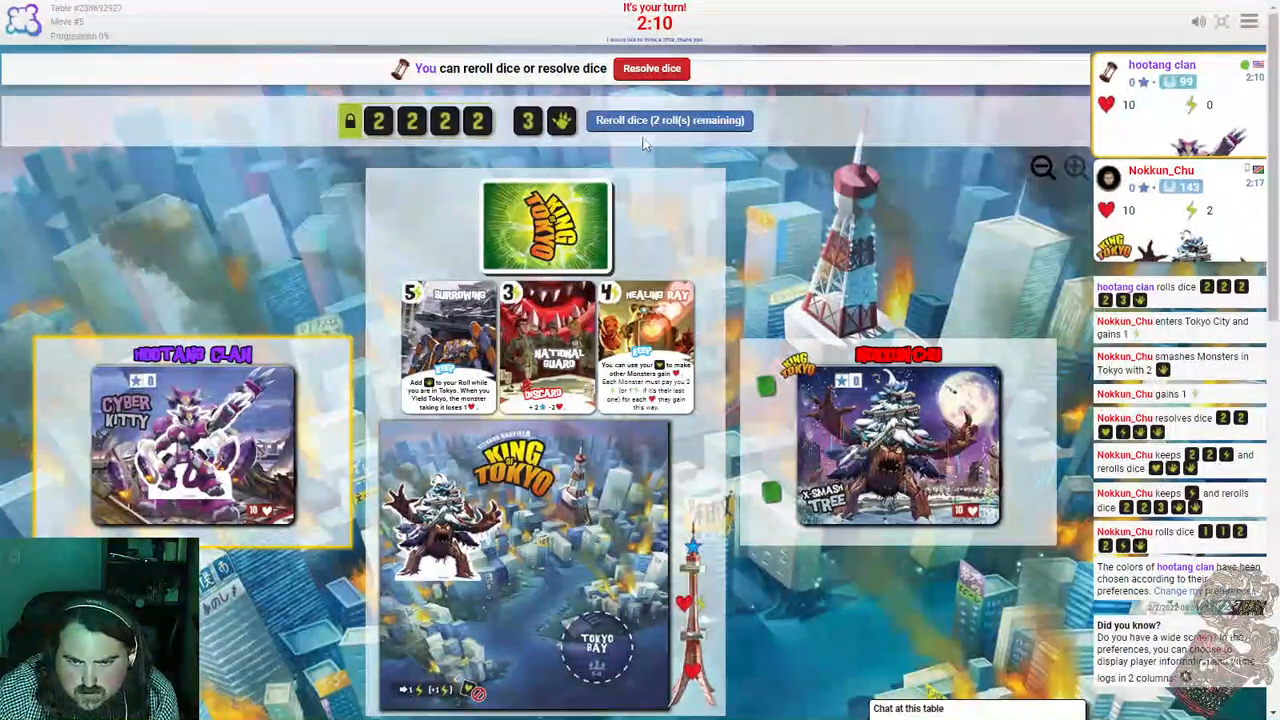
pyautogui.click(668, 120)
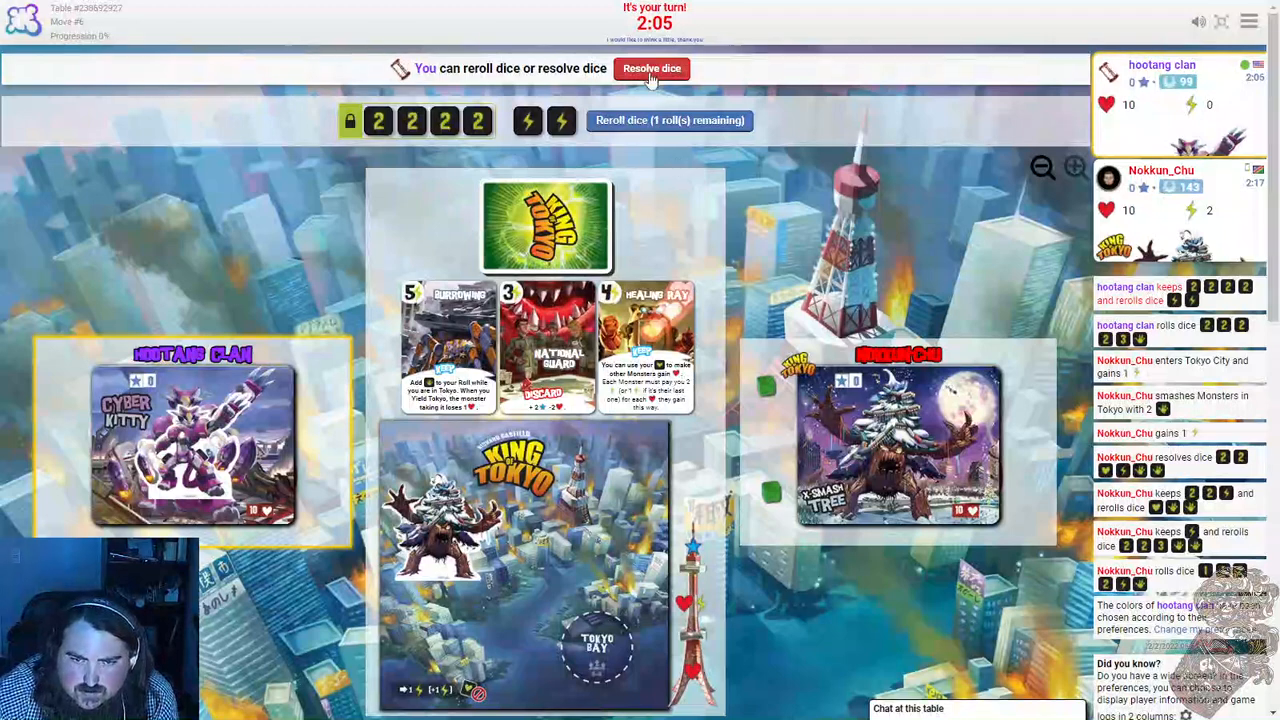
pyautogui.click(652, 68)
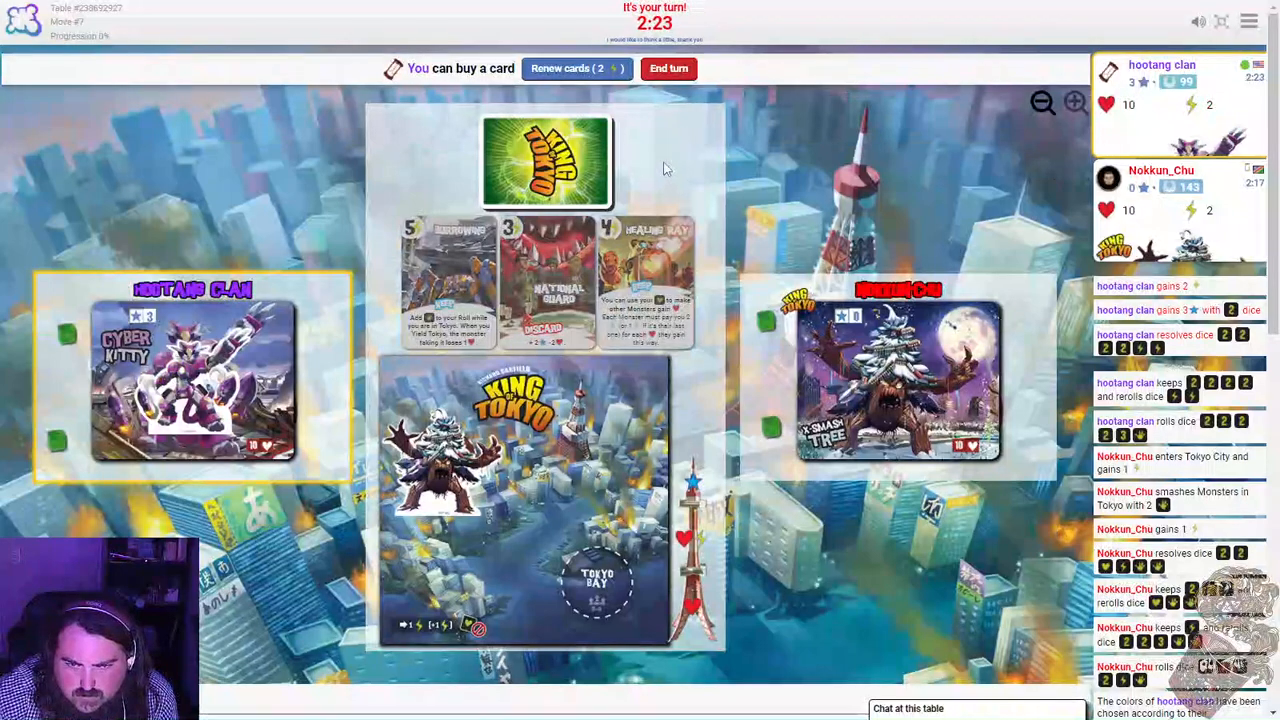
pyautogui.click(668, 68)
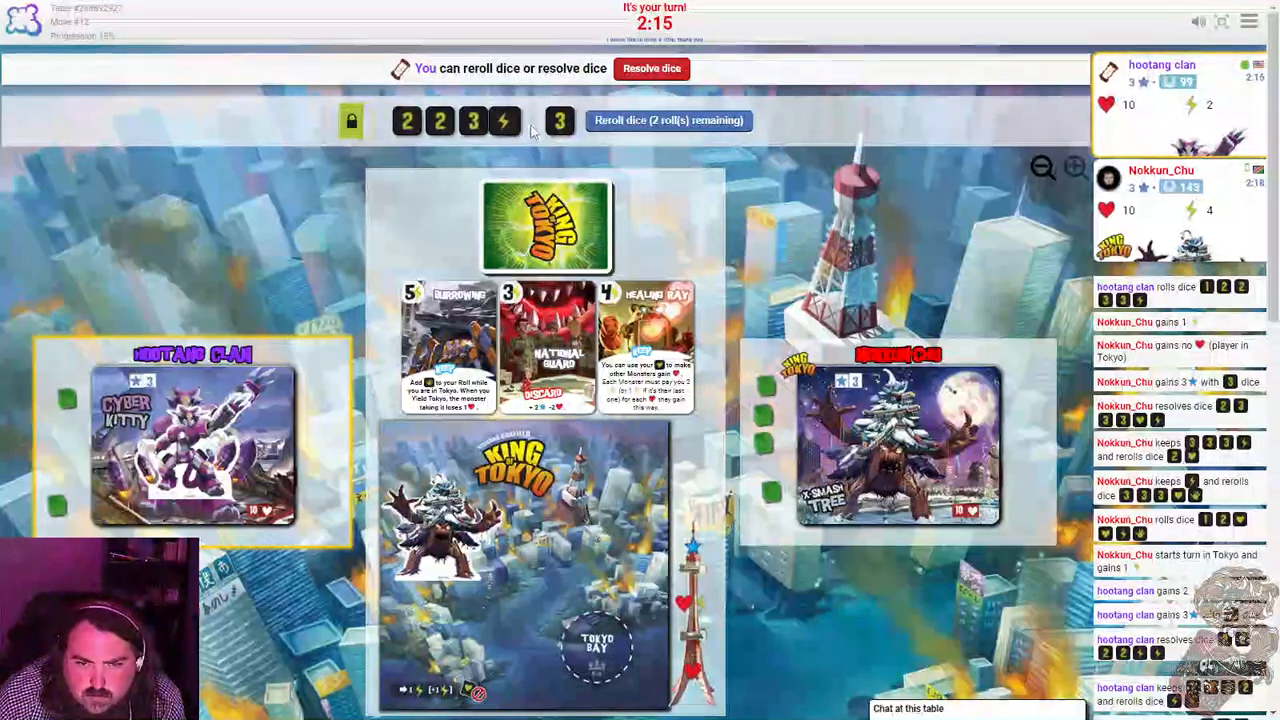
# Keep the energy die, use both rerolls and resolve the dice to score victory points.
pyautogui.click(668, 120)
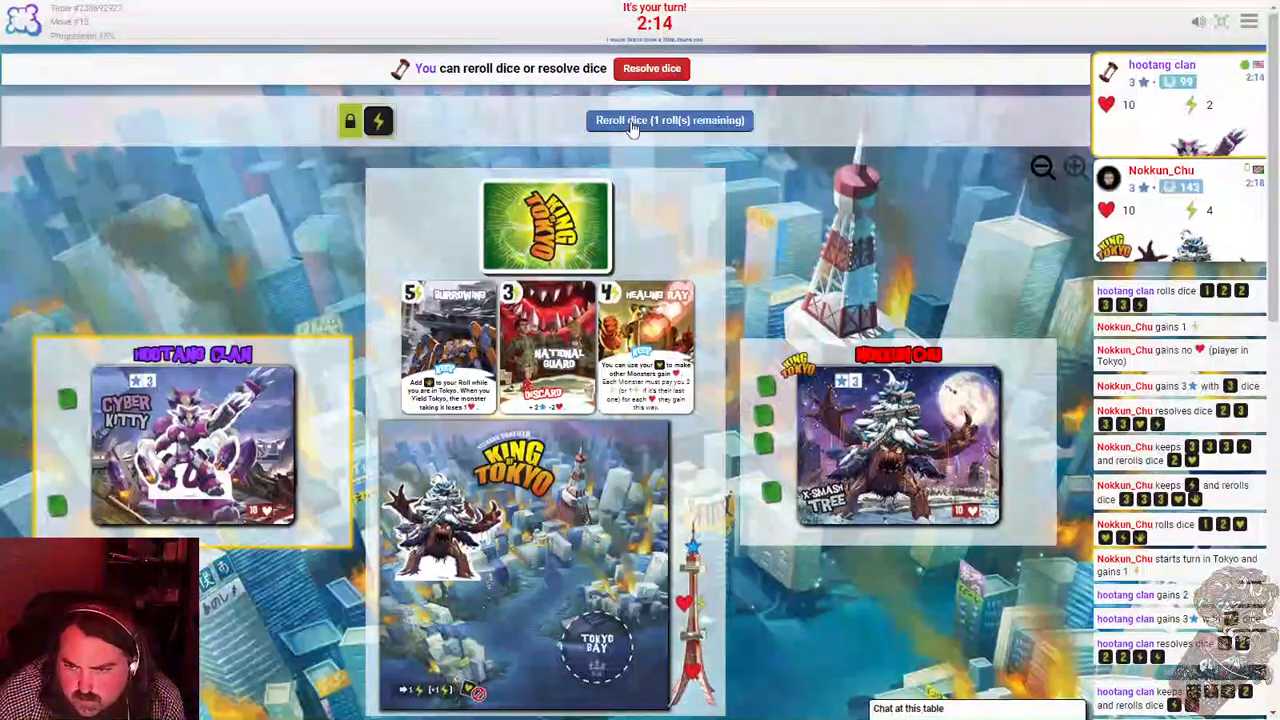
pyautogui.click(668, 120)
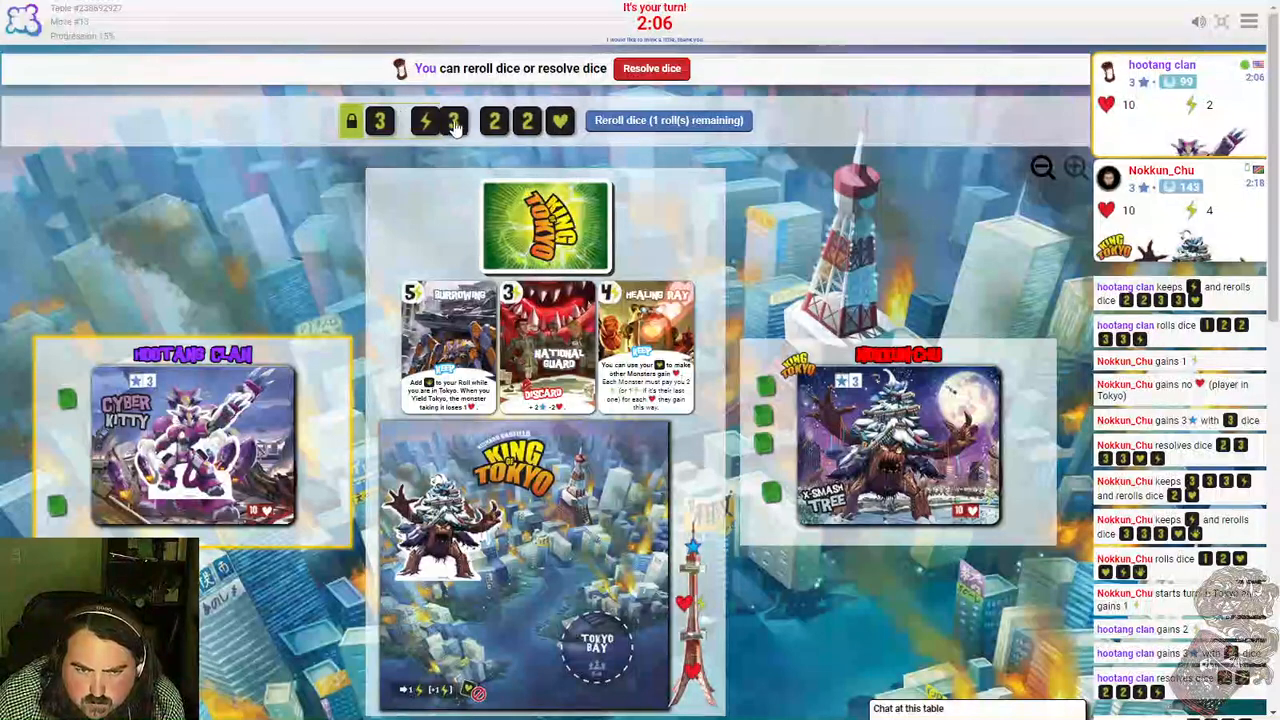
pyautogui.click(668, 120)
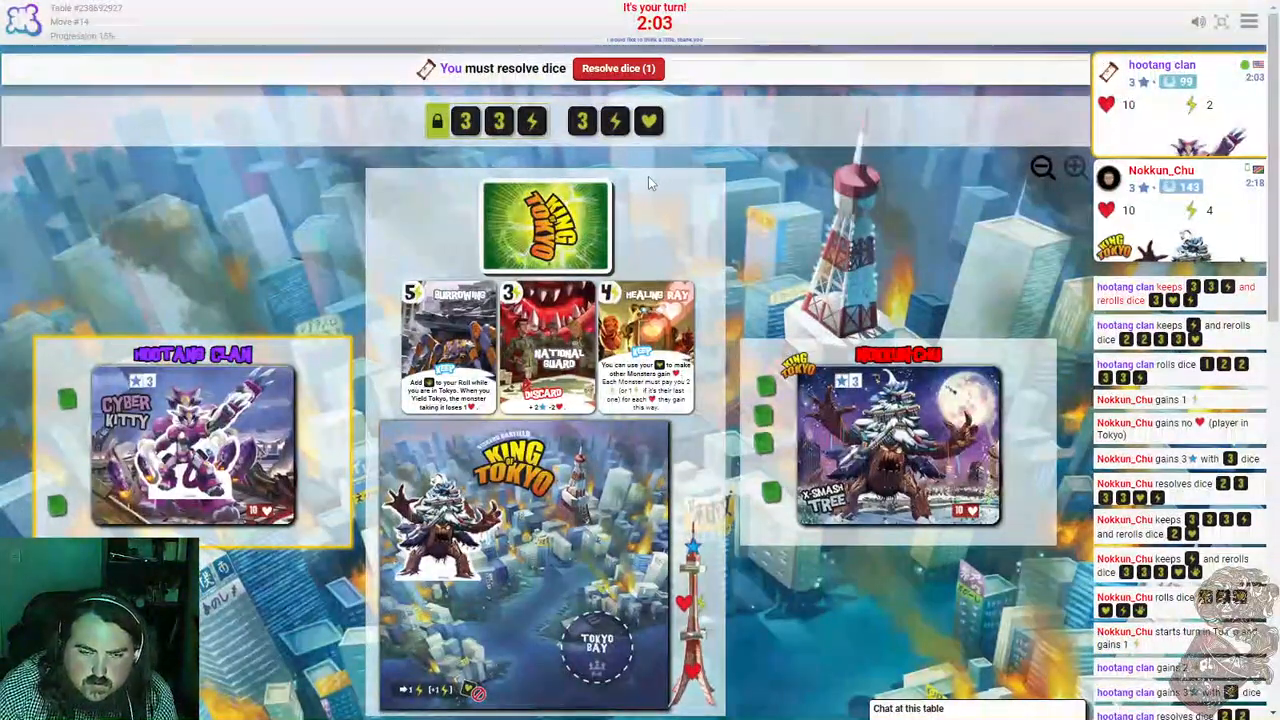
pyautogui.click(616, 68)
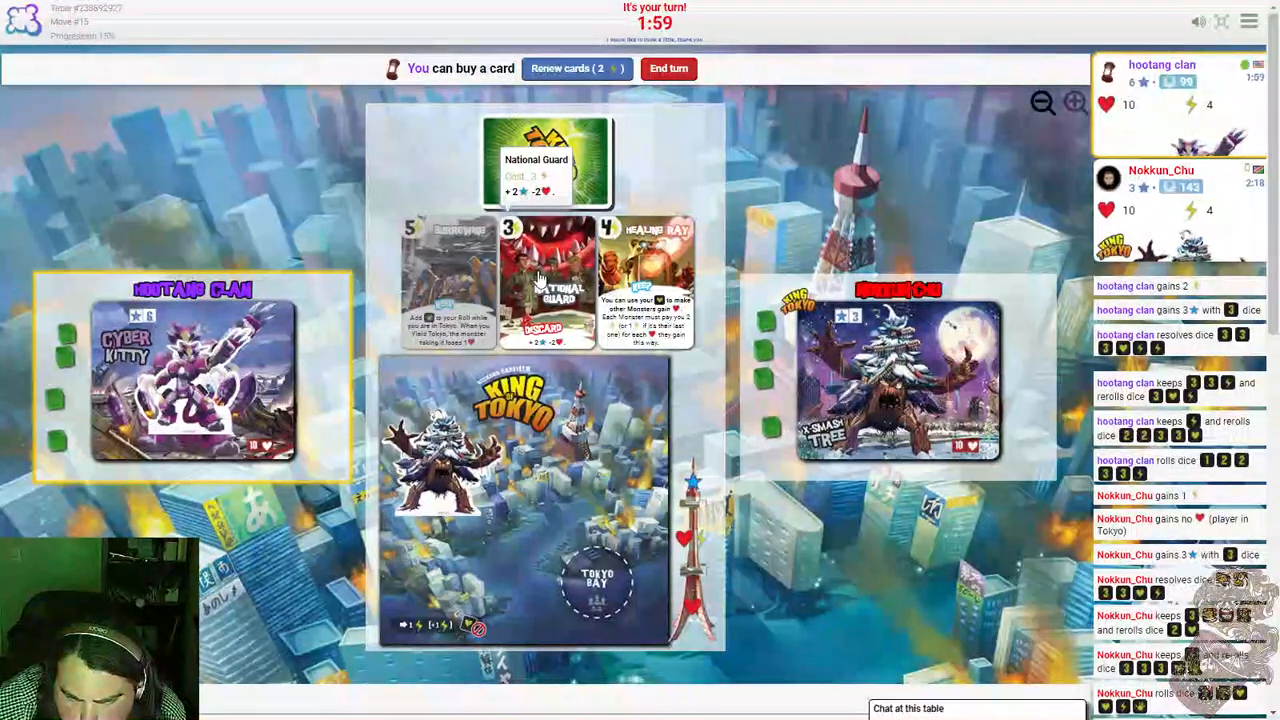
# End the turn without buying a card and let the opponent take their turn.
pyautogui.click(668, 68)
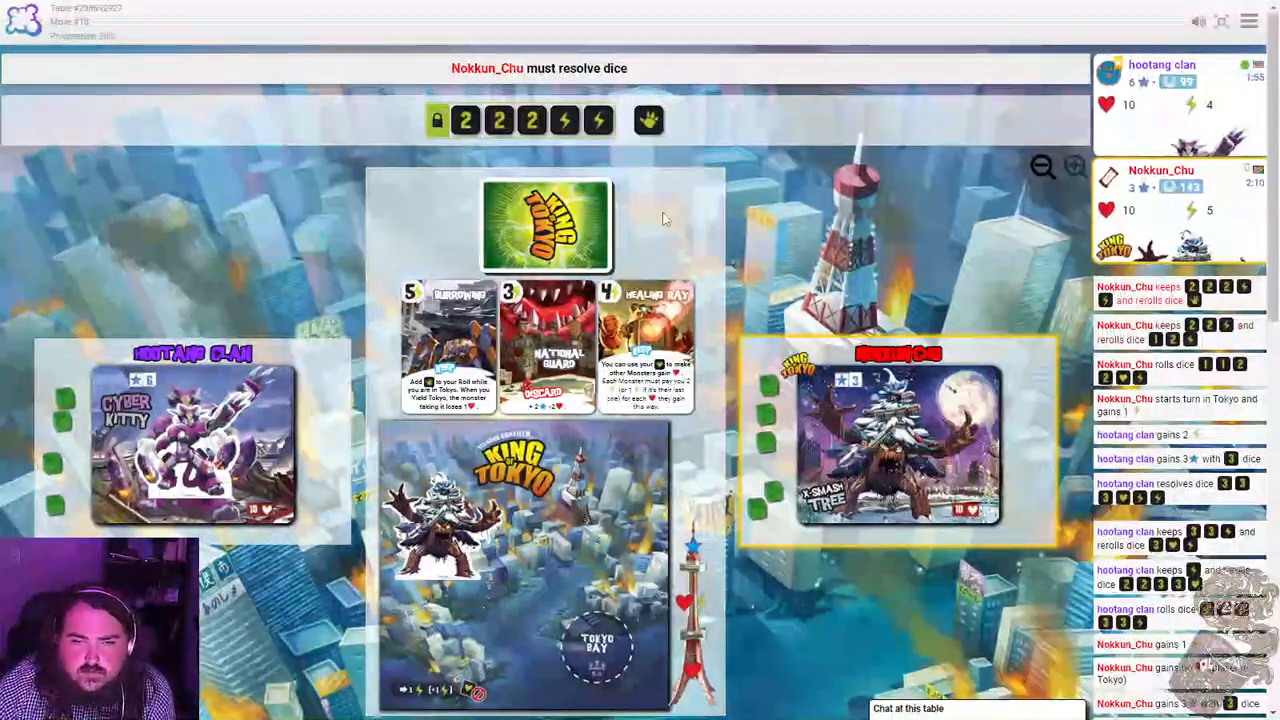
pyautogui.click(648, 120)
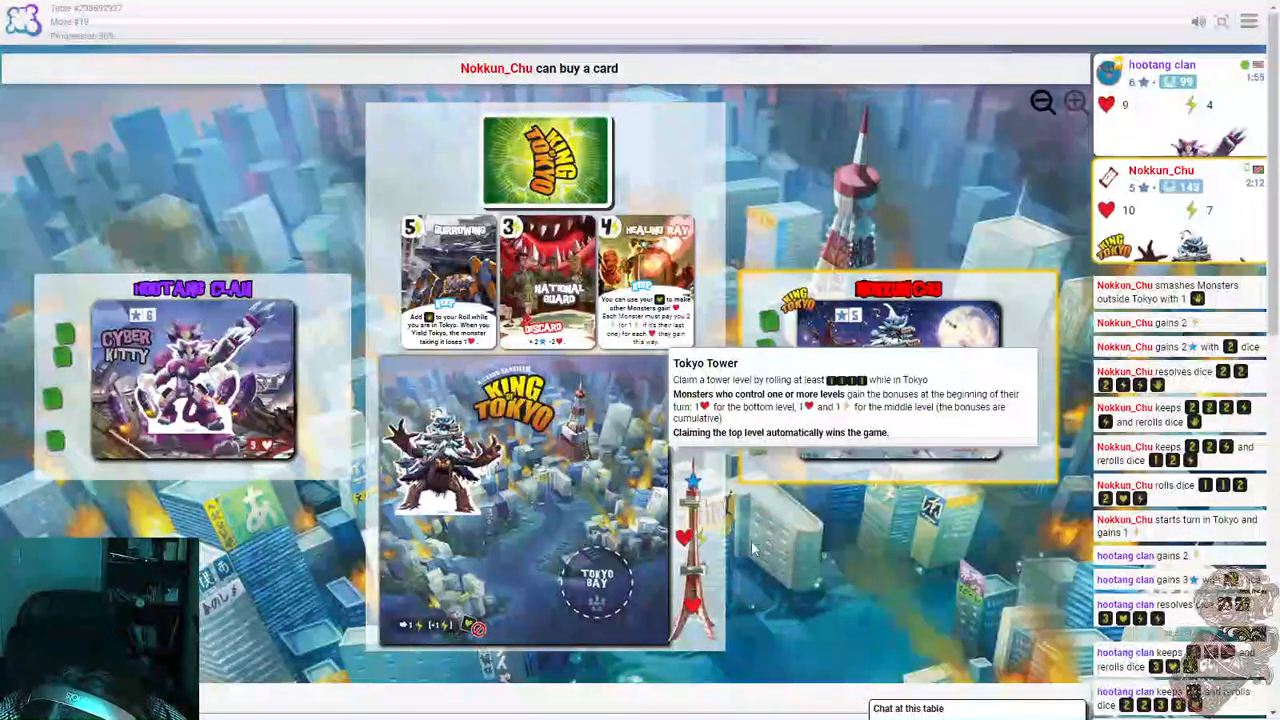
pyautogui.moveTo(836, 534)
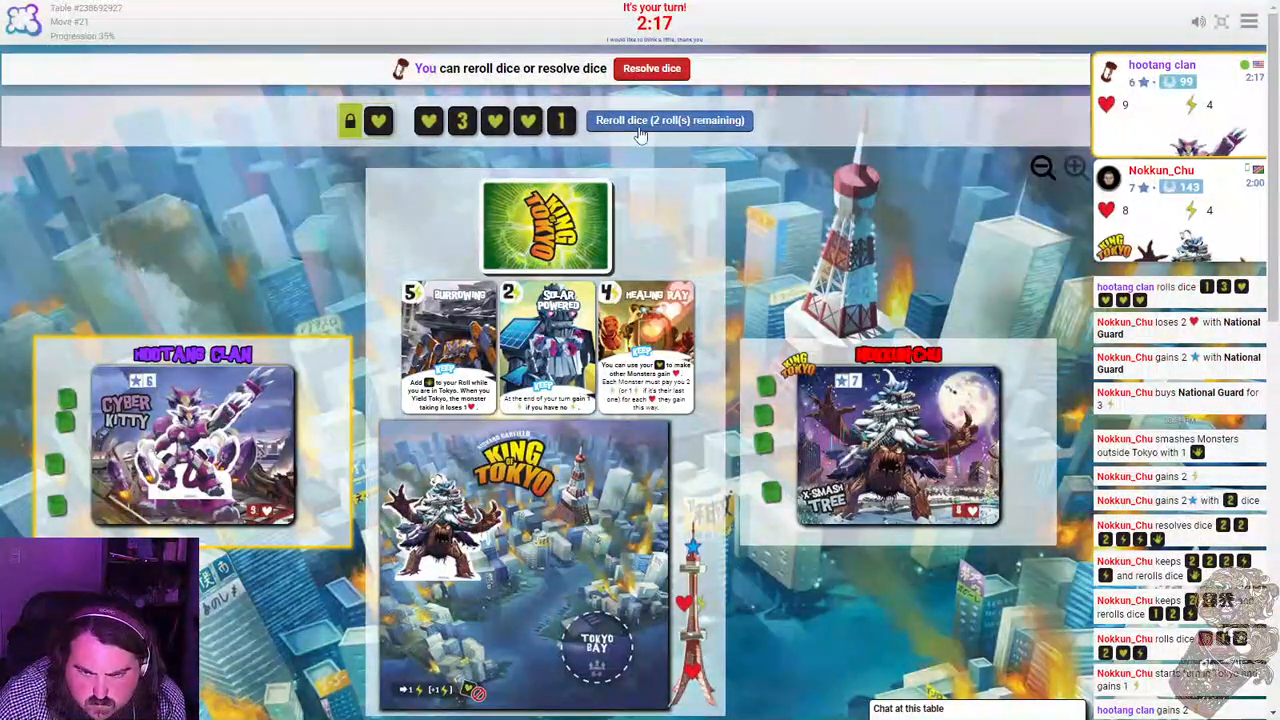
# Keep a heart die, use both rerolls and resolve to heal to 10 and hit Tokyo.
pyautogui.click(668, 120)
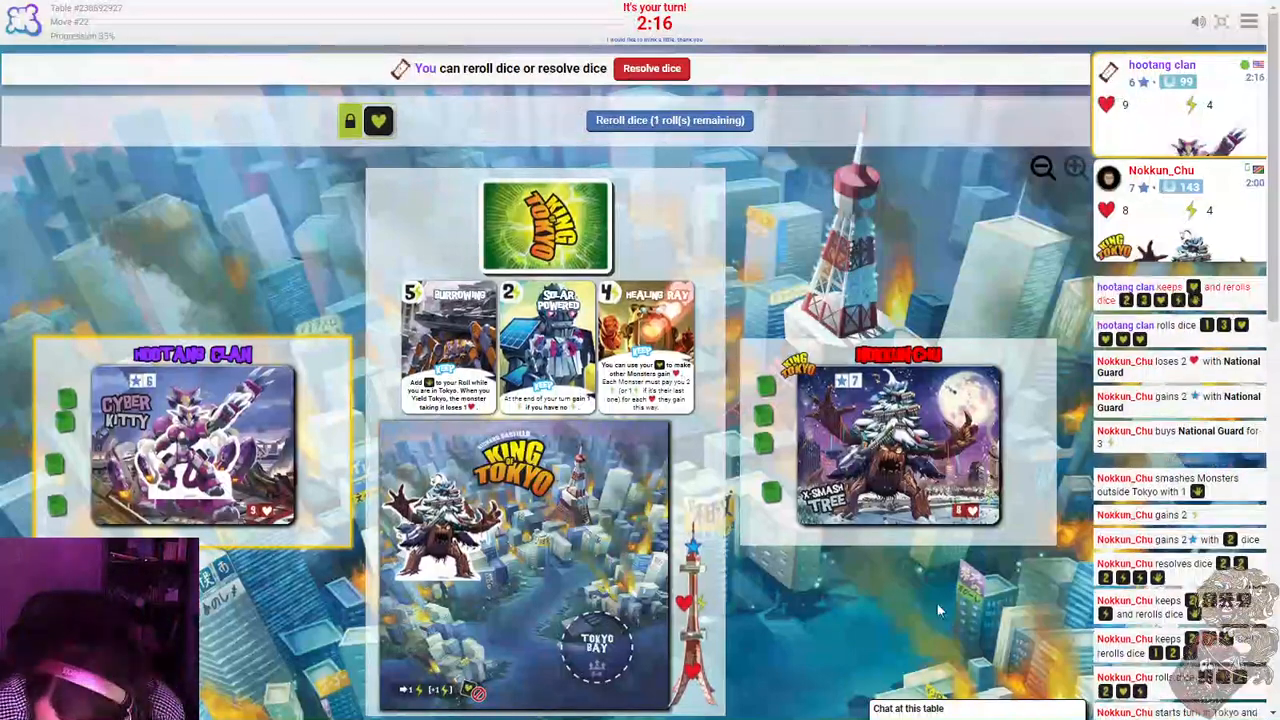
pyautogui.click(668, 120)
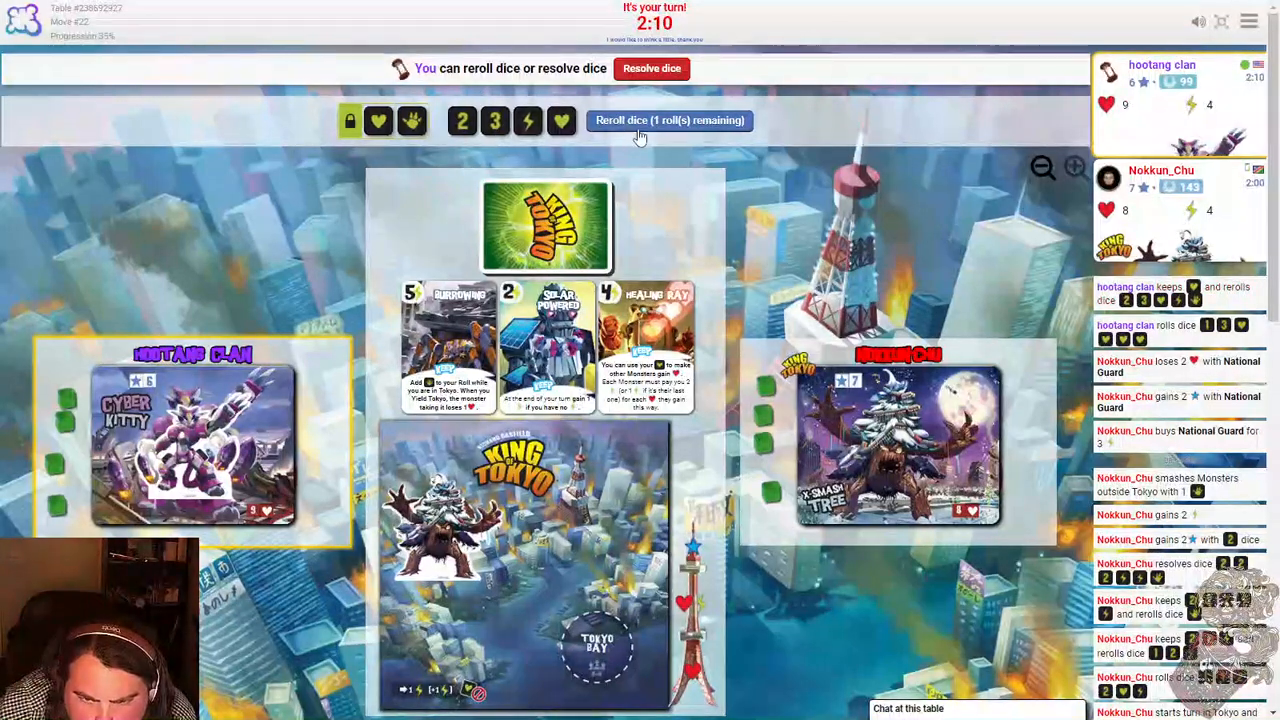
pyautogui.click(668, 120)
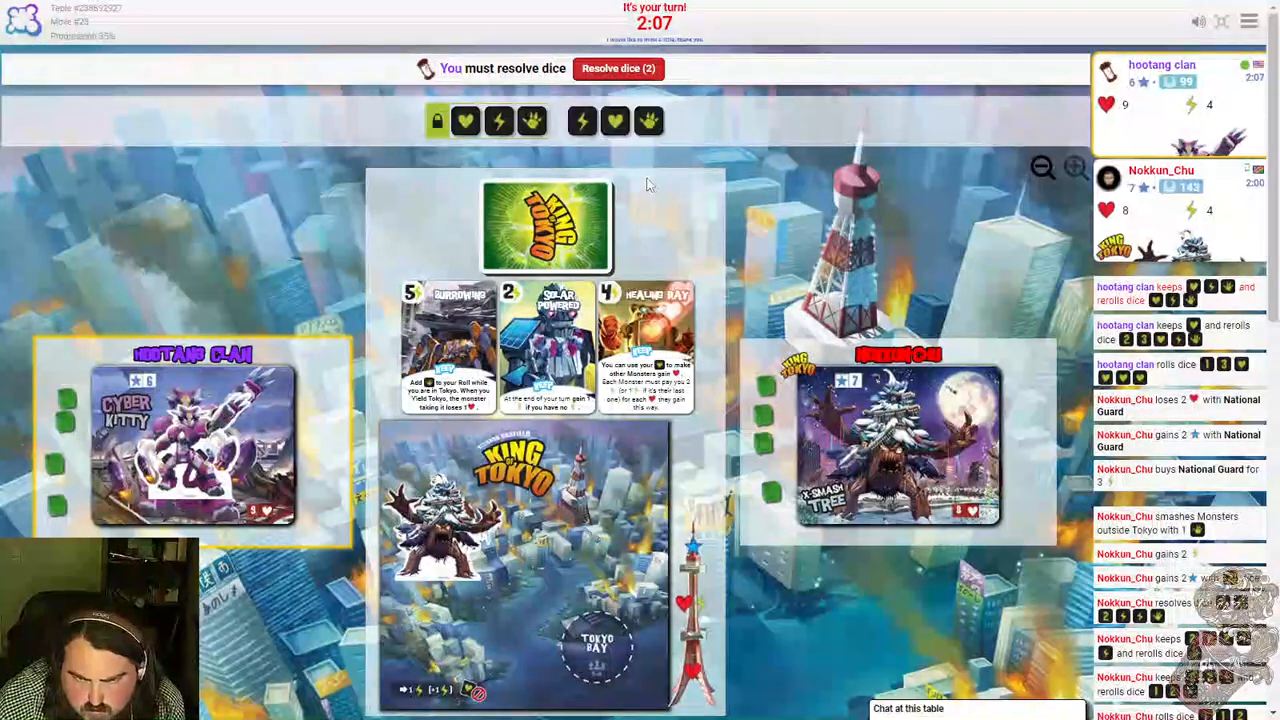
pyautogui.click(616, 68)
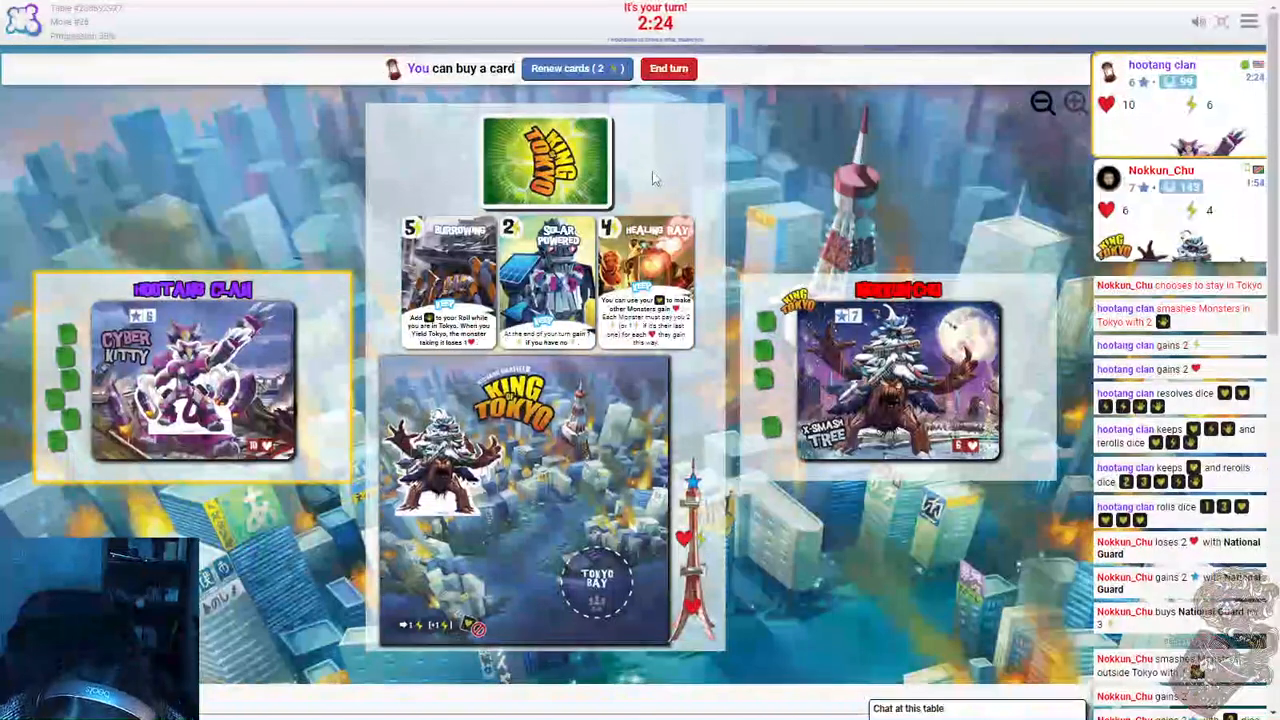
pyautogui.moveTo(548, 284)
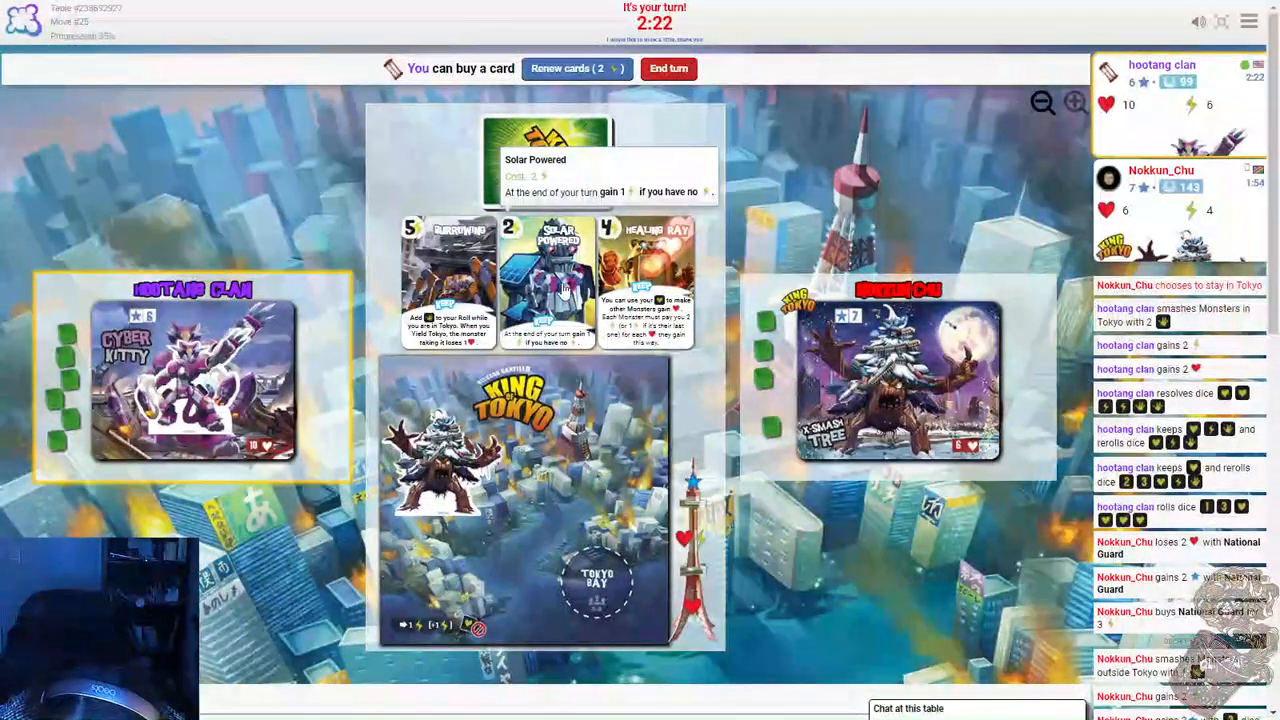
pyautogui.moveTo(448, 280)
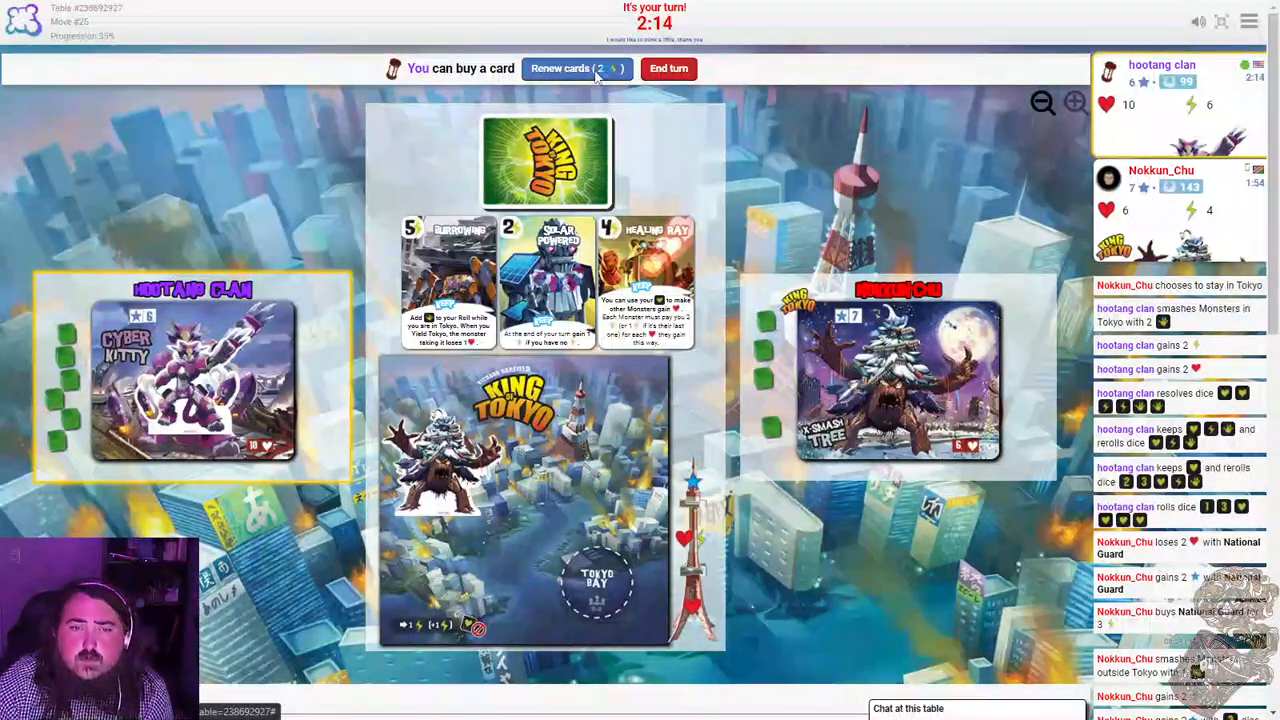
# Renew the card market, buy High Altitude Bombing and end the turn.
pyautogui.click(572, 68)
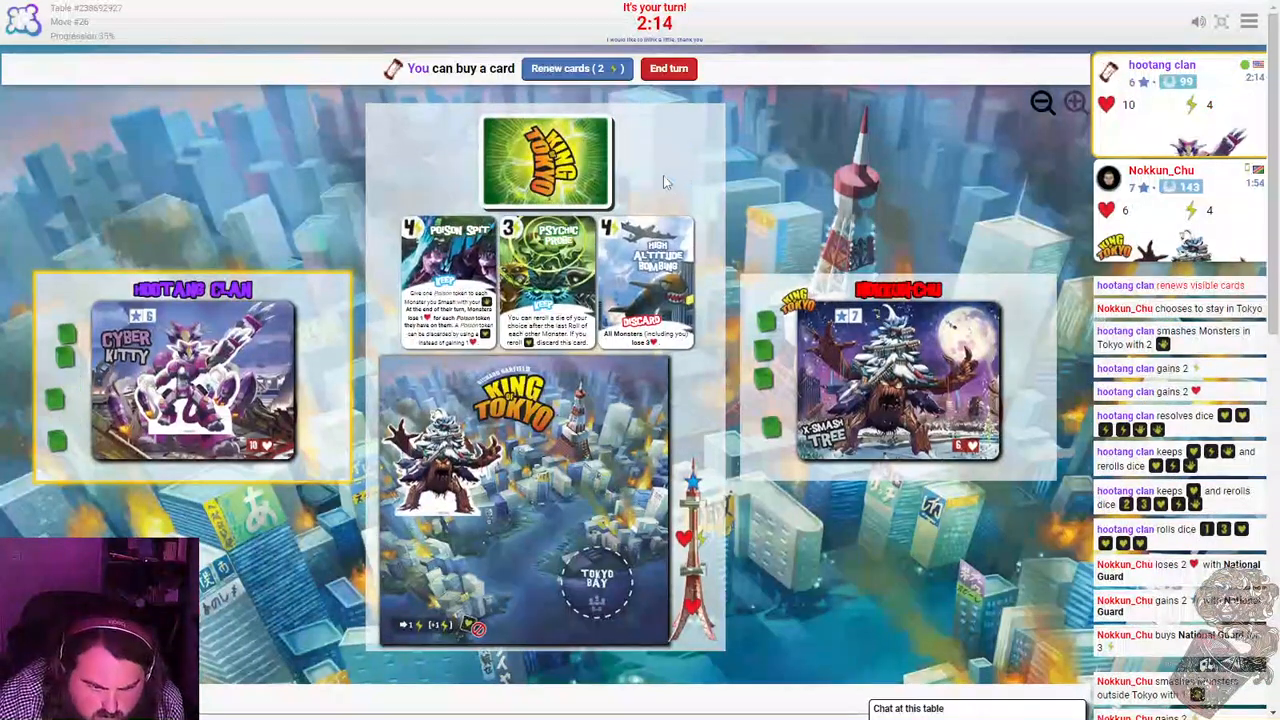
pyautogui.moveTo(644, 260)
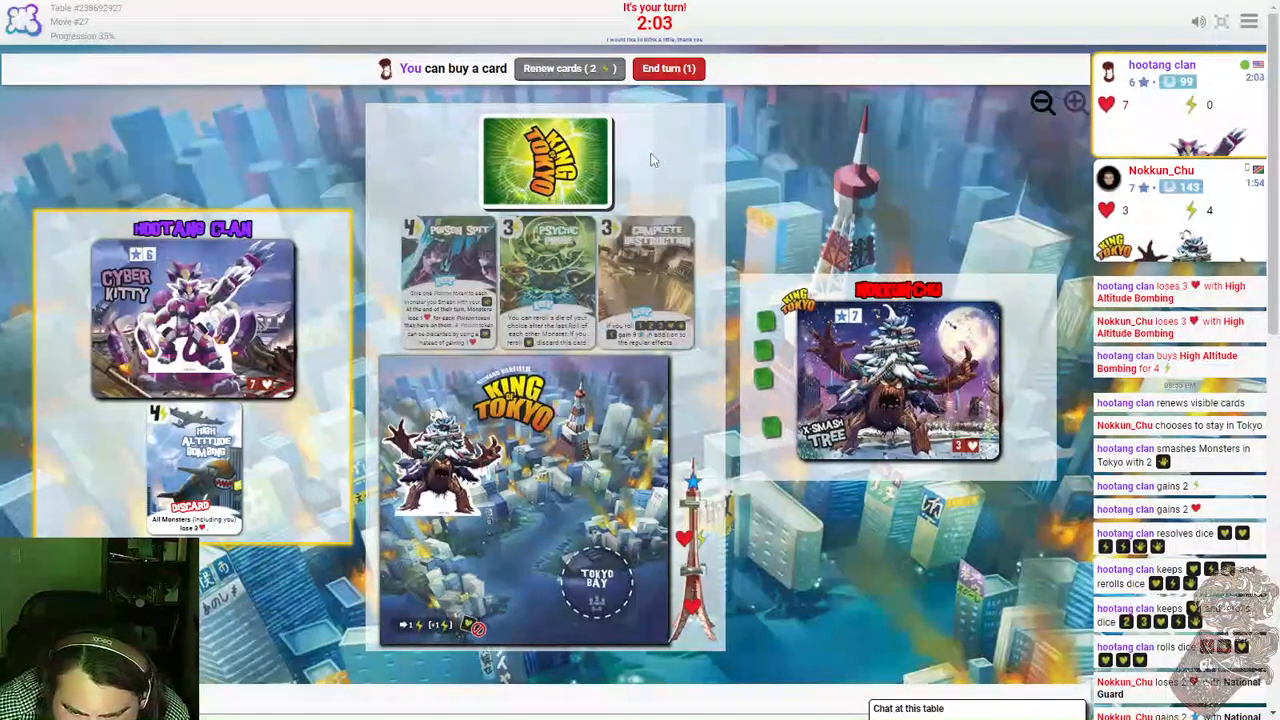
pyautogui.click(668, 68)
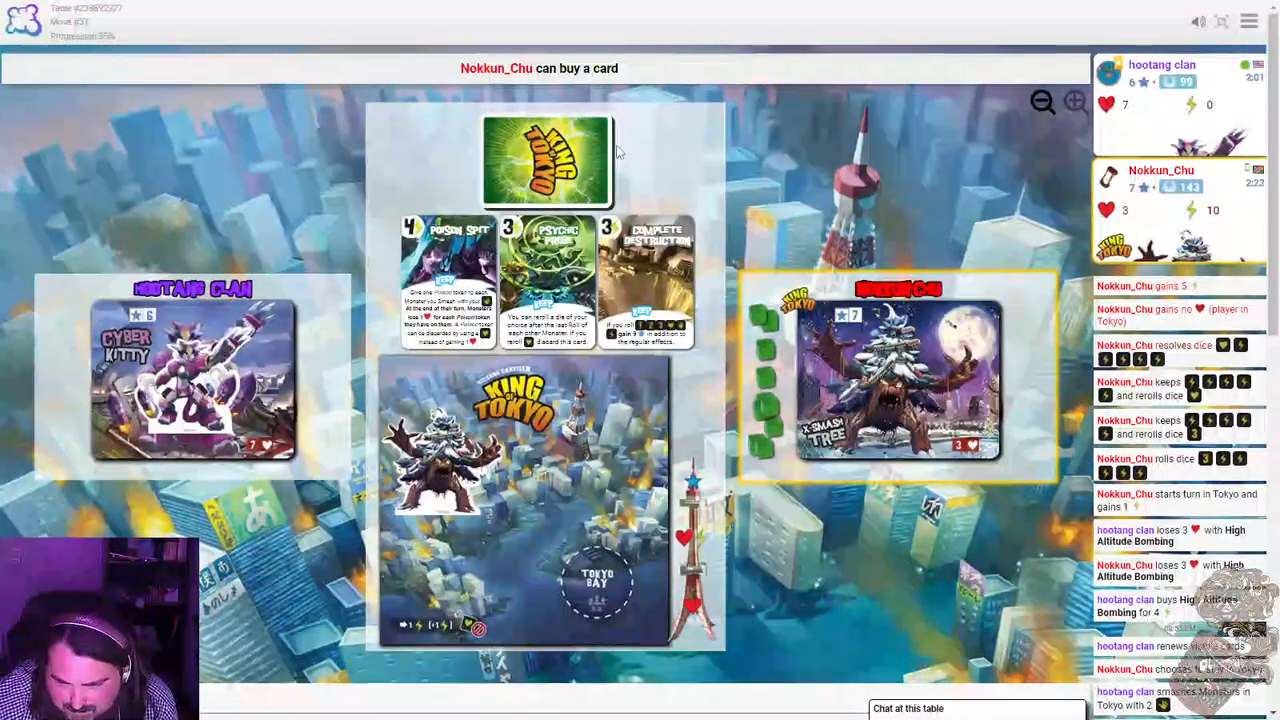
pyautogui.click(546, 280)
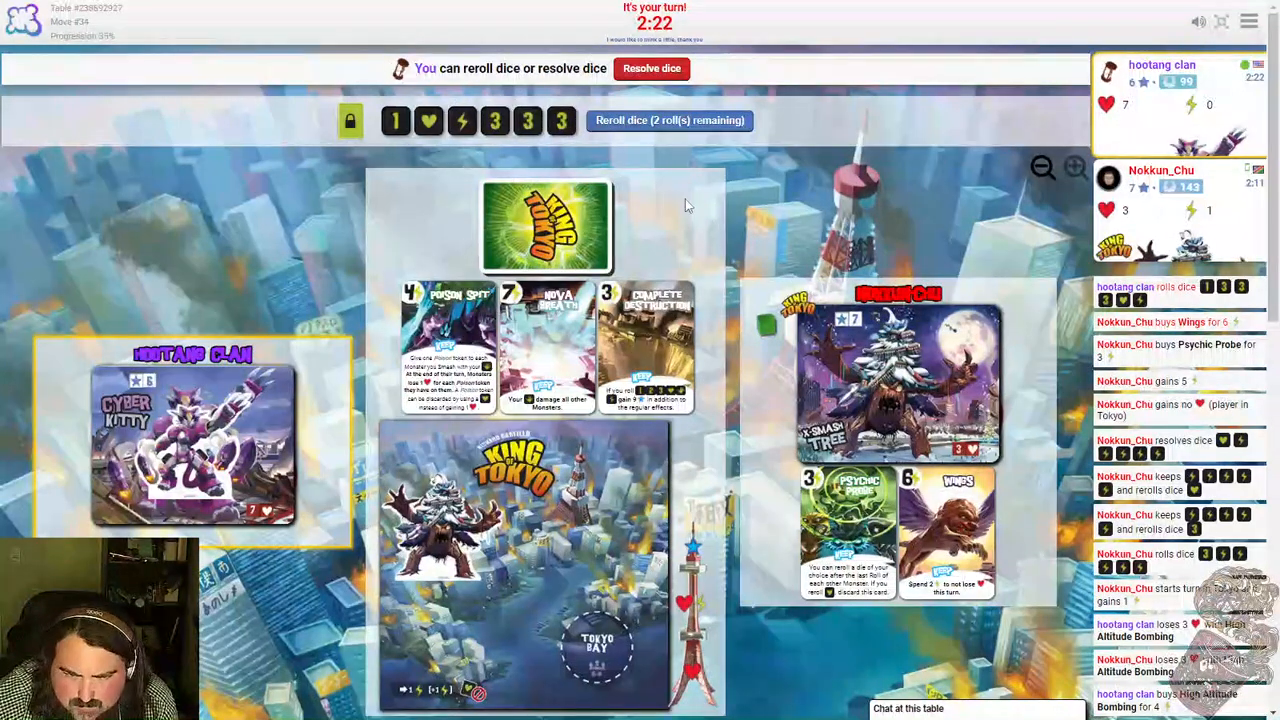
pyautogui.moveTo(618, 124)
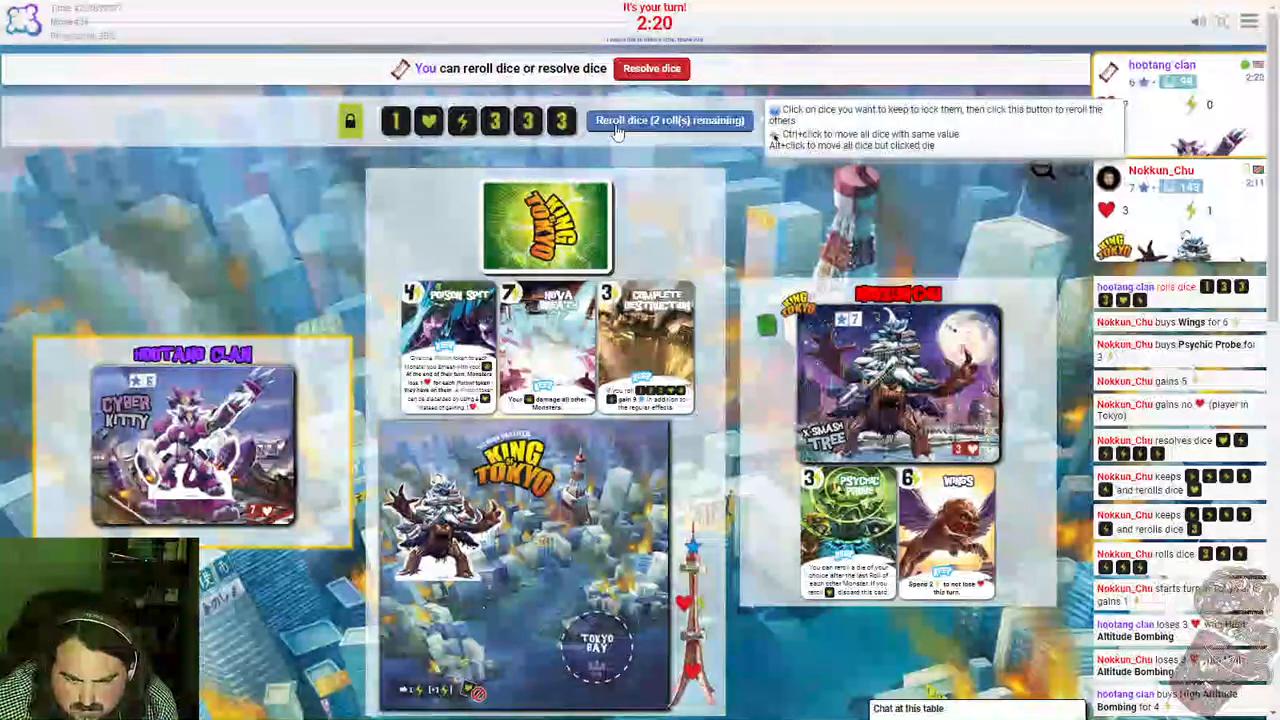
# Use both rerolls so the resolved dice drive the opponent out and take Tokyo.
pyautogui.click(668, 120)
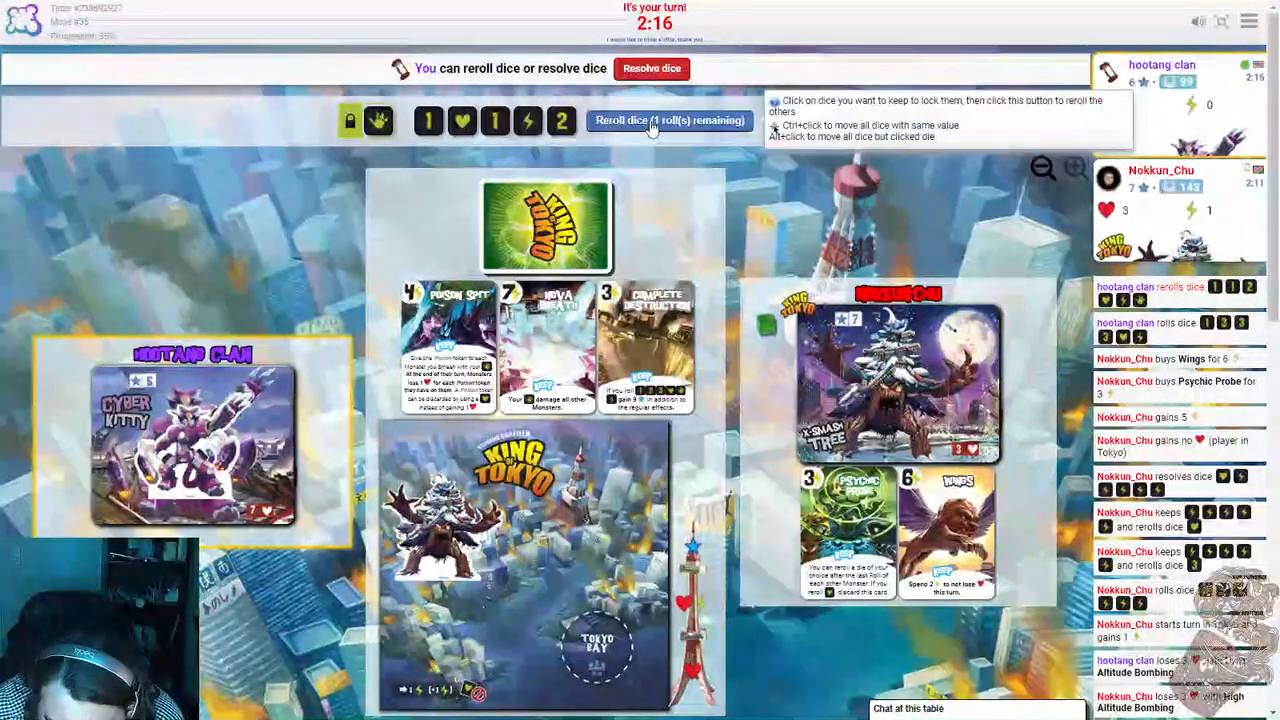
pyautogui.click(668, 120)
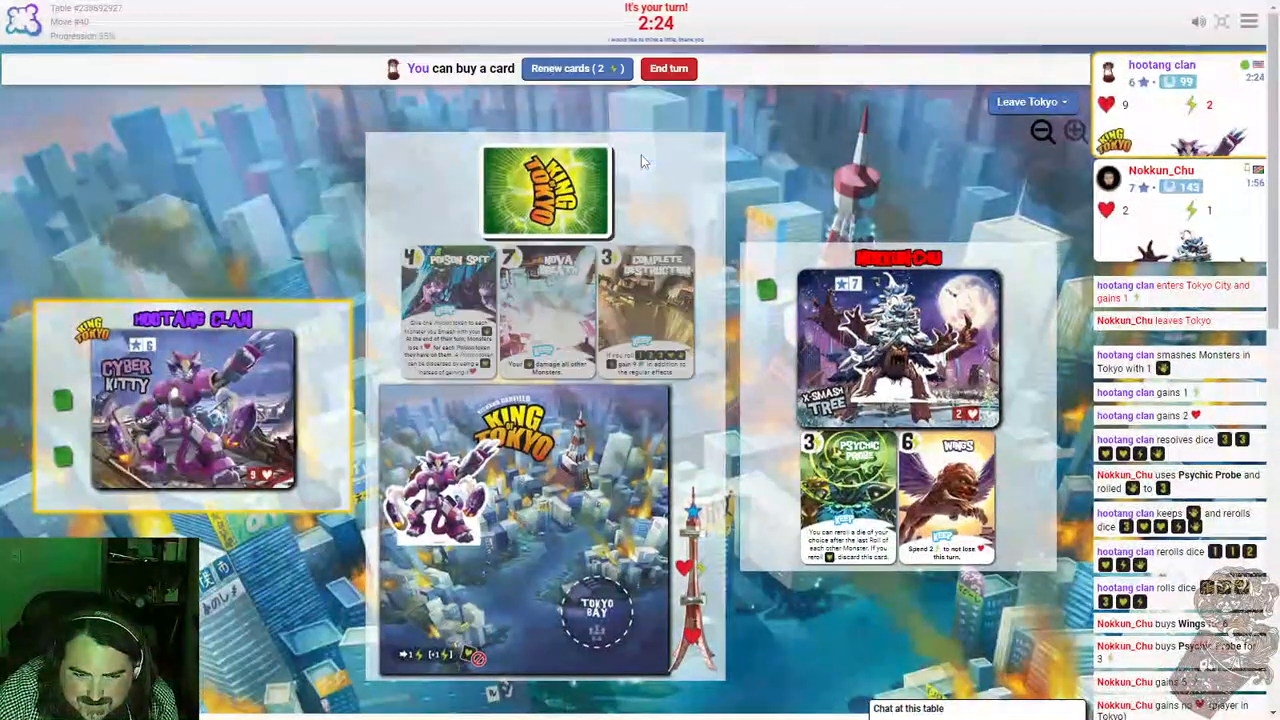
pyautogui.moveTo(448, 310)
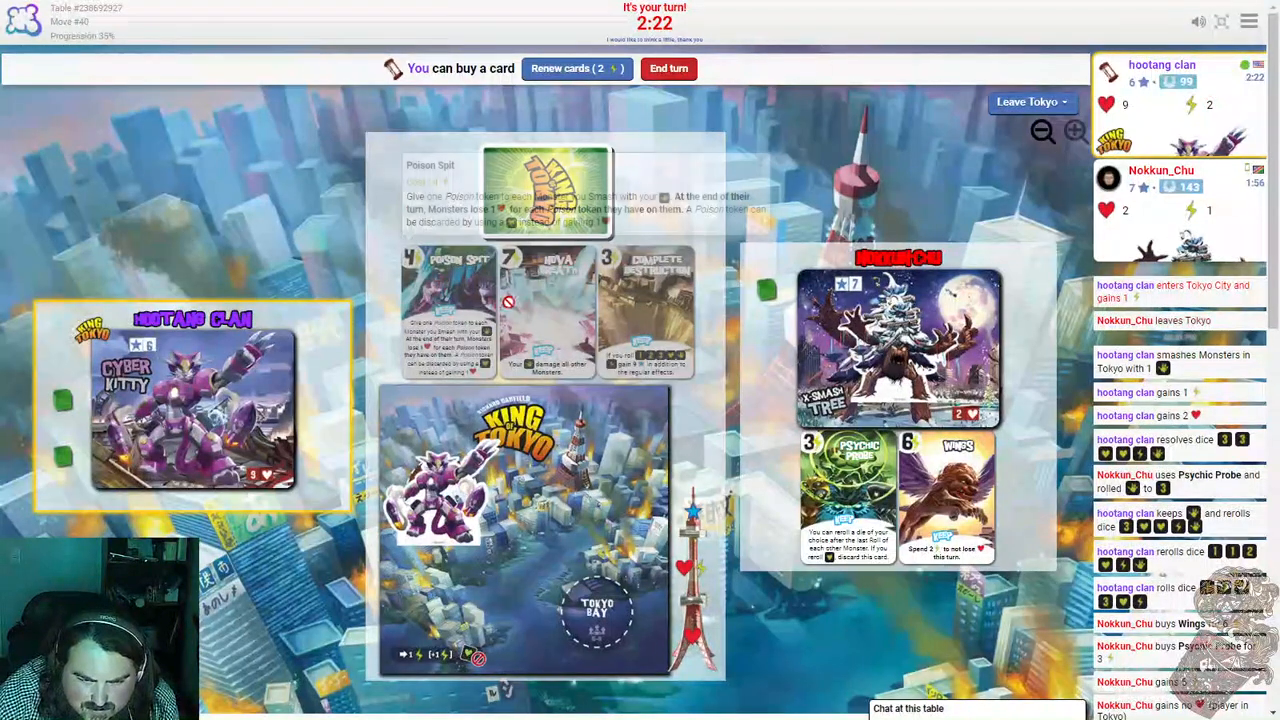
# End the turn without a purchase while holding Tokyo.
pyautogui.click(668, 68)
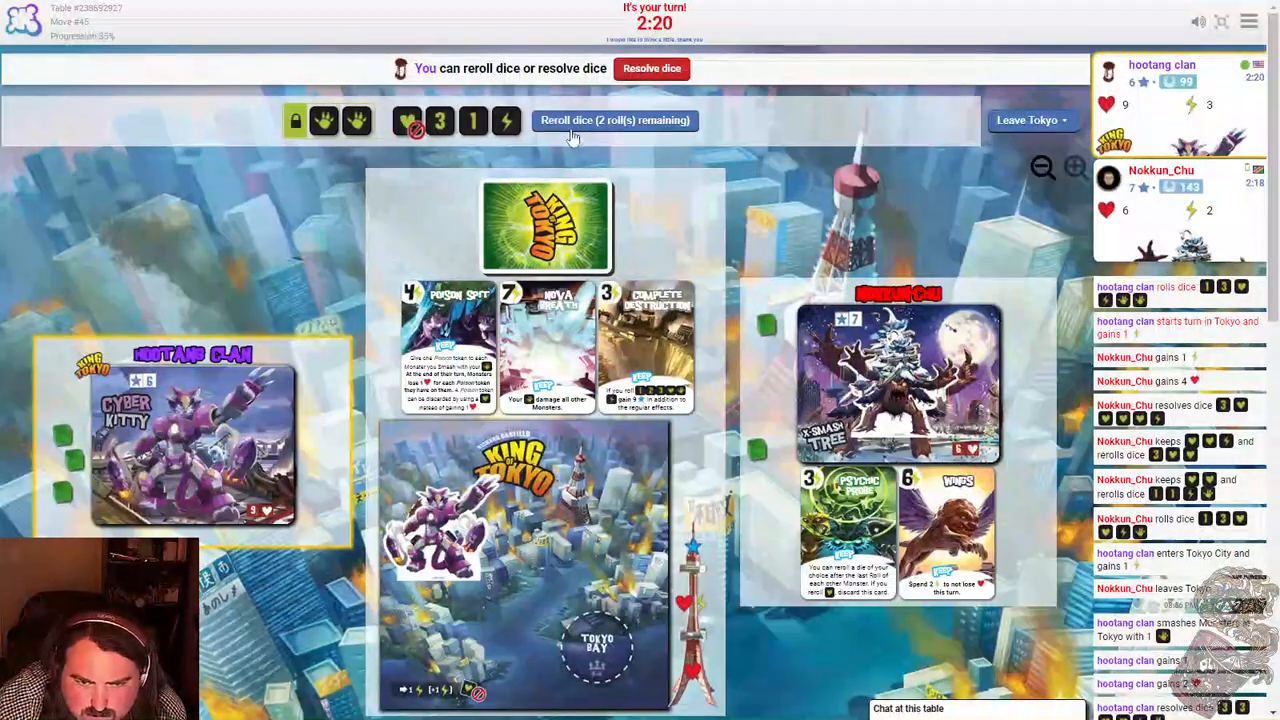
# Use both rerolls on the unkept dice and resolve the final roll.
pyautogui.click(616, 120)
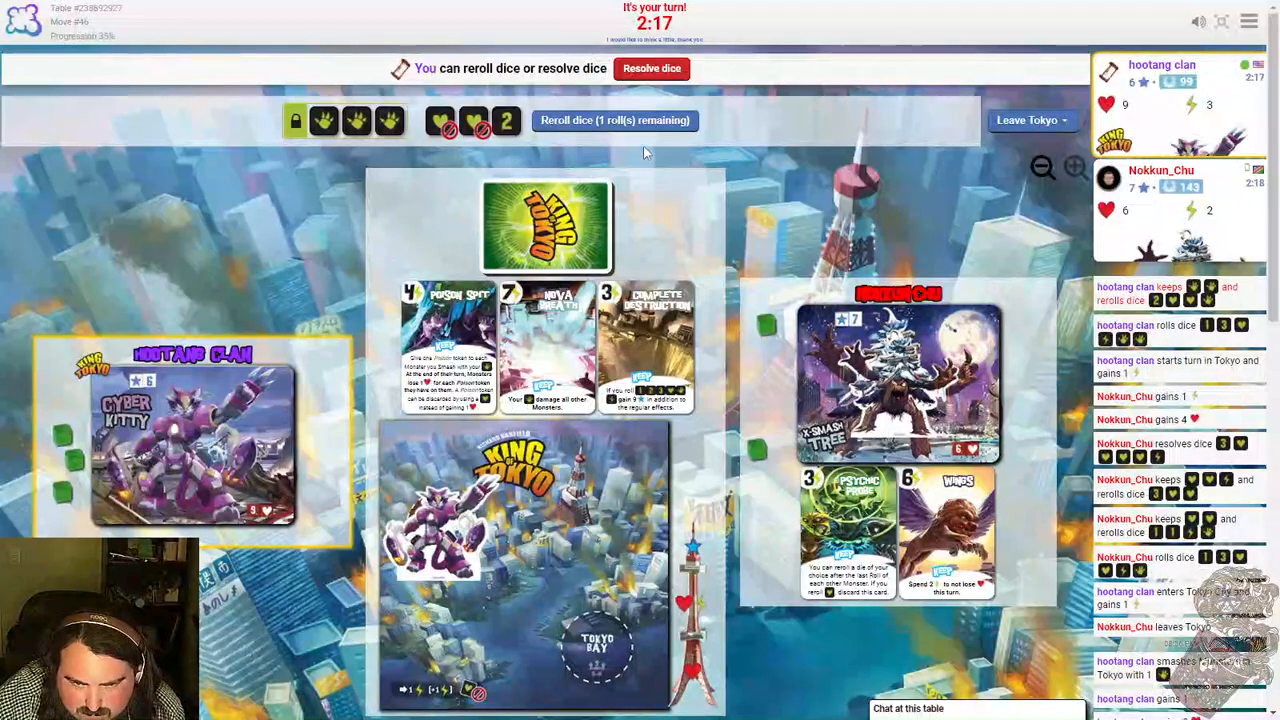
pyautogui.moveTo(636, 124)
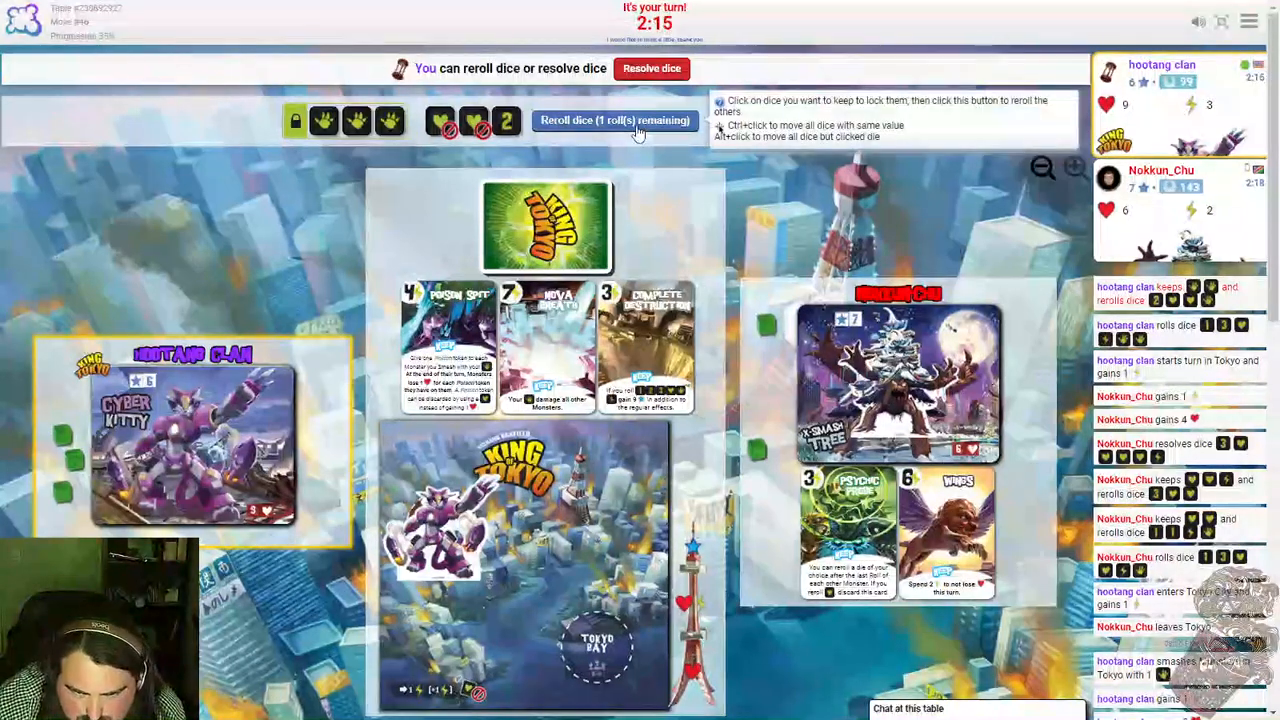
pyautogui.click(616, 120)
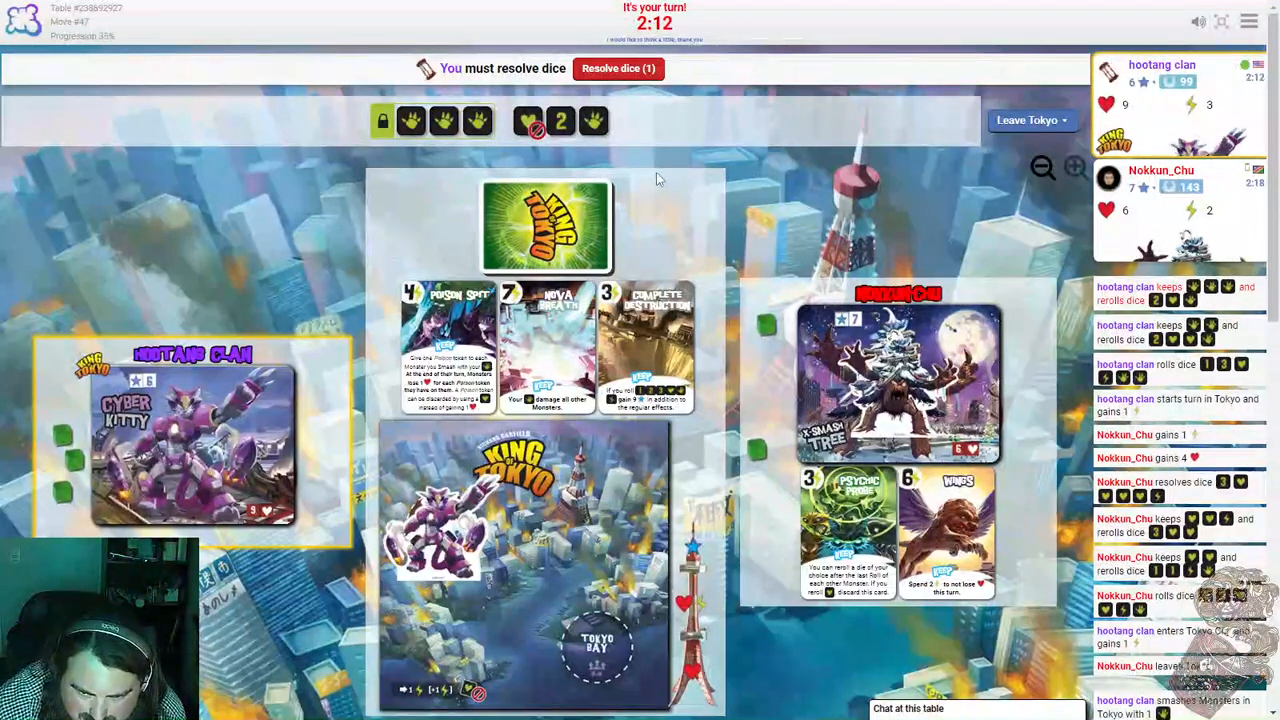
pyautogui.click(616, 68)
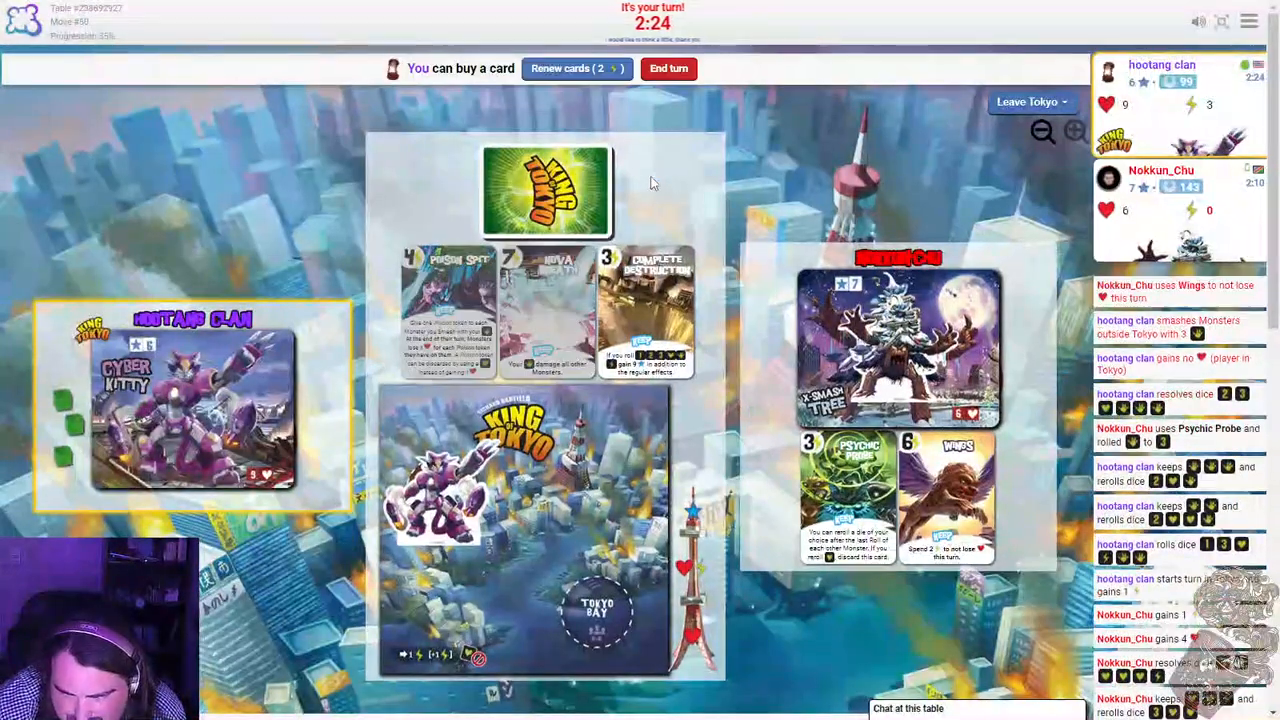
pyautogui.moveTo(644, 320)
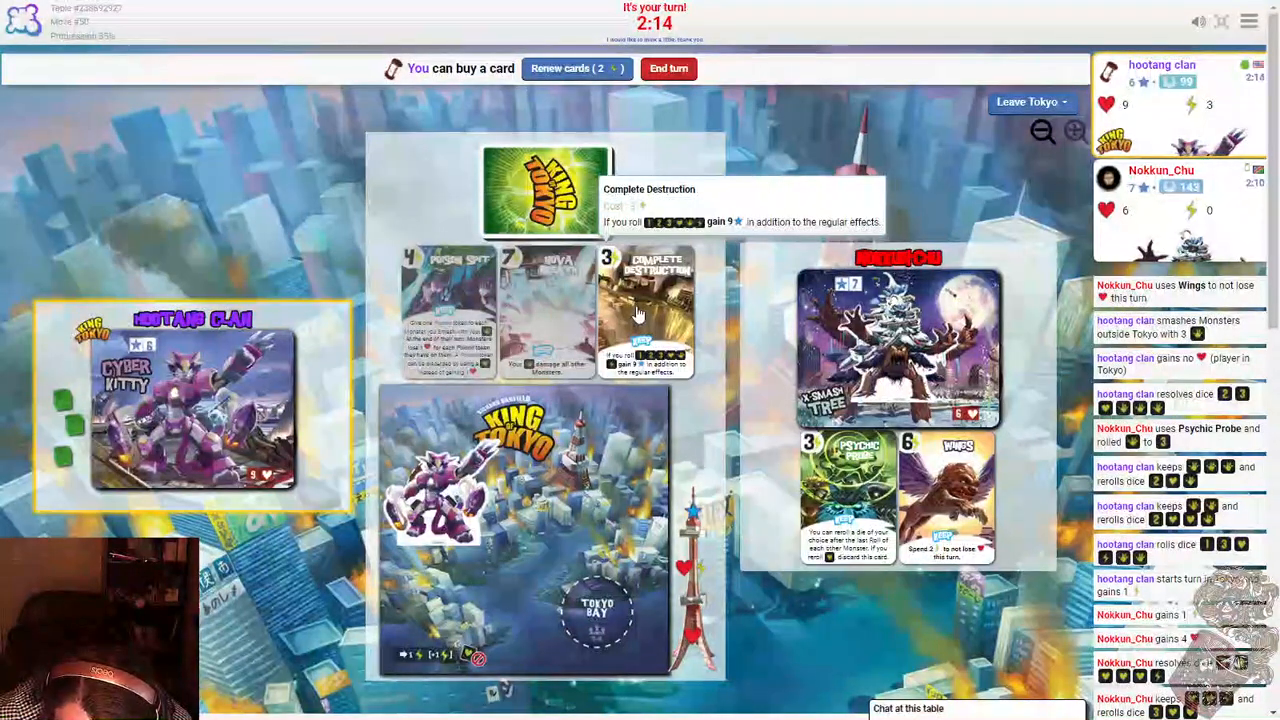
# Buy Complete Destruction for 3 energy and end the turn.
pyautogui.click(644, 316)
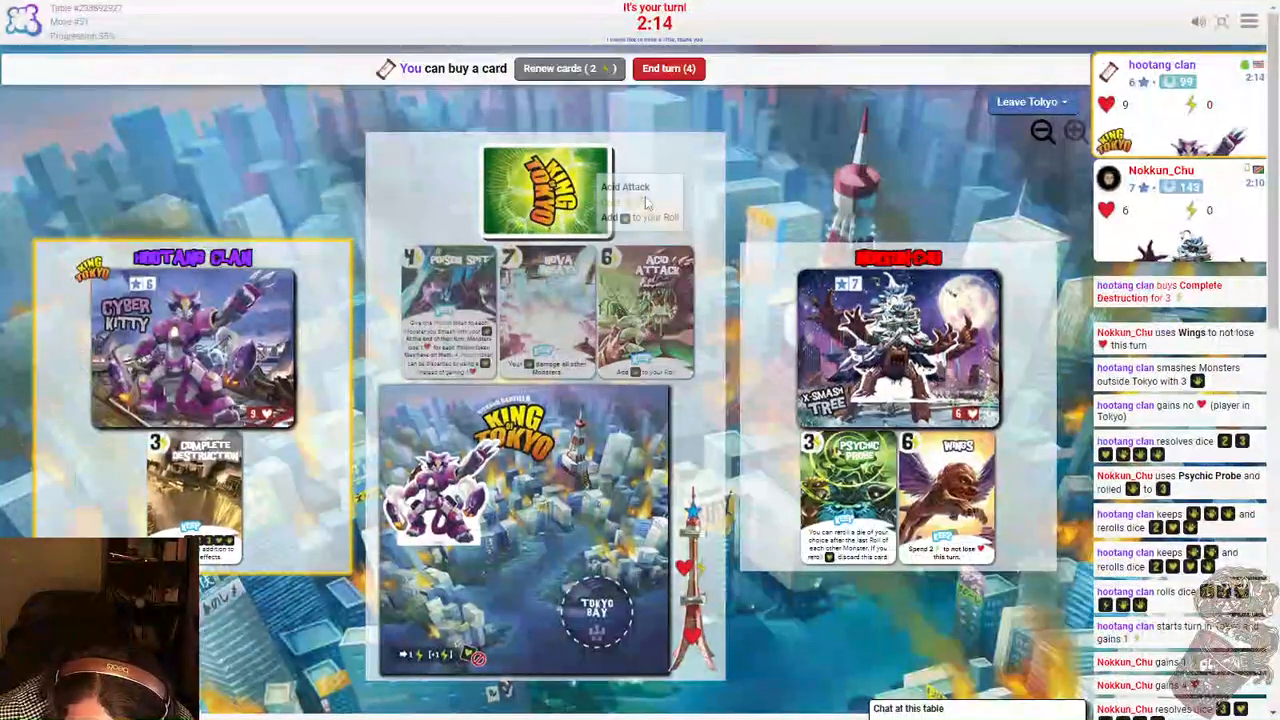
pyautogui.click(668, 68)
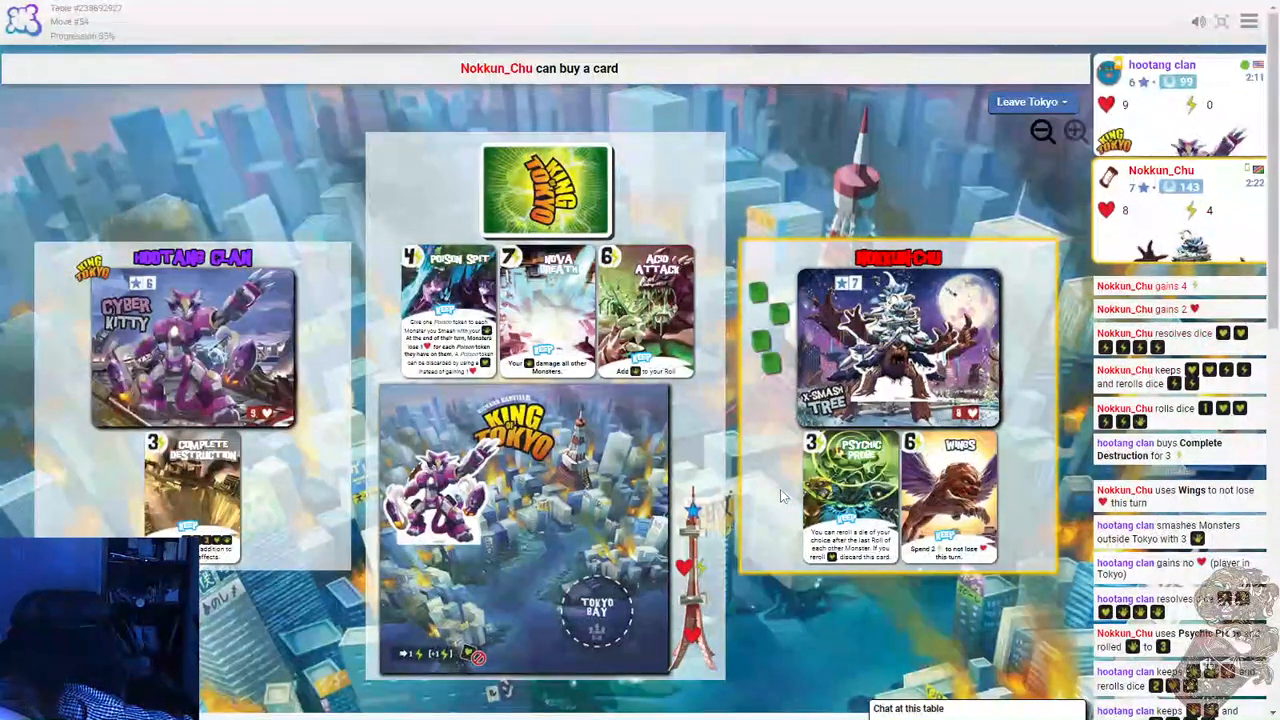
pyautogui.moveTo(924, 516)
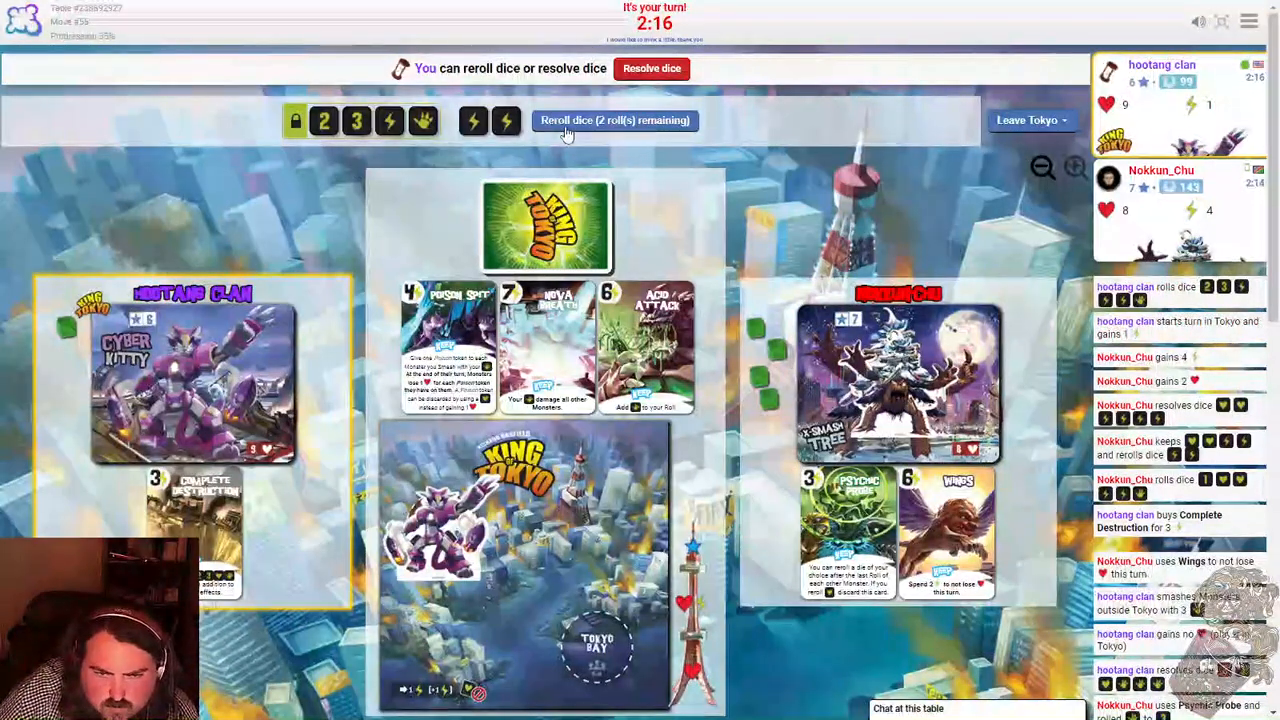
# Reroll, keep chosen dice, reroll again and resolve Cyber Kitty's final roll.
pyautogui.click(614, 120)
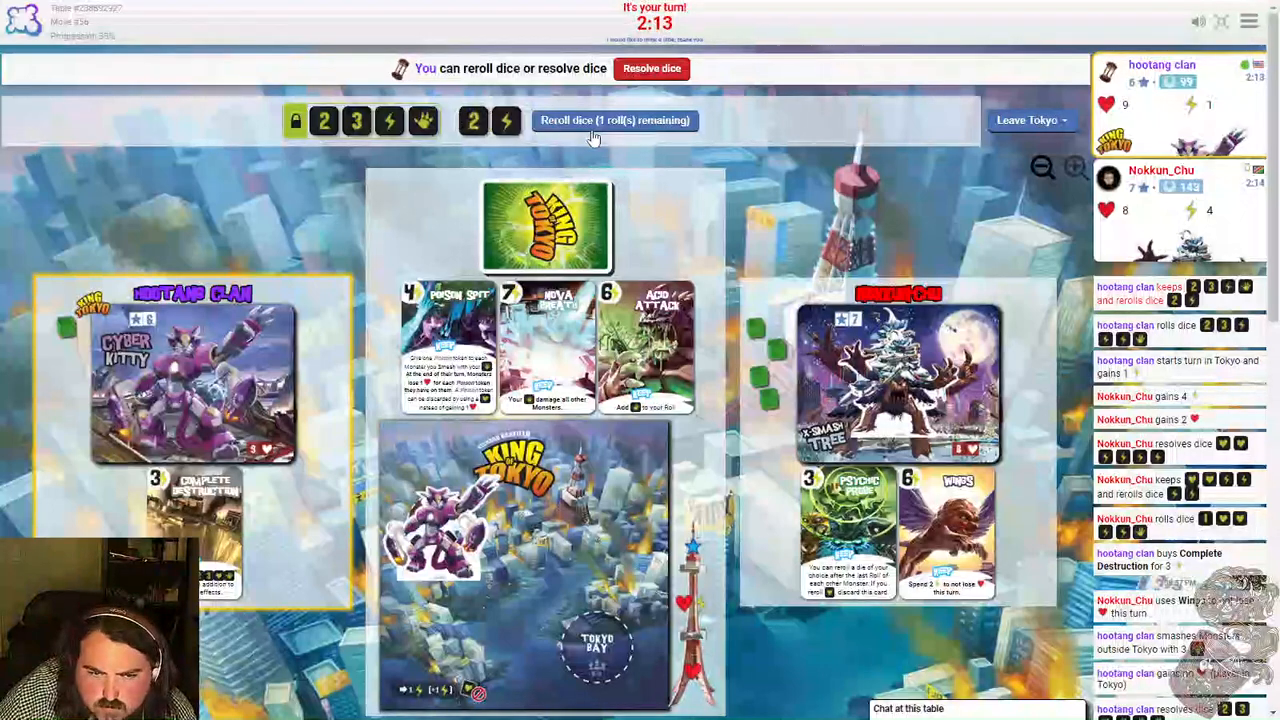
pyautogui.click(580, 120)
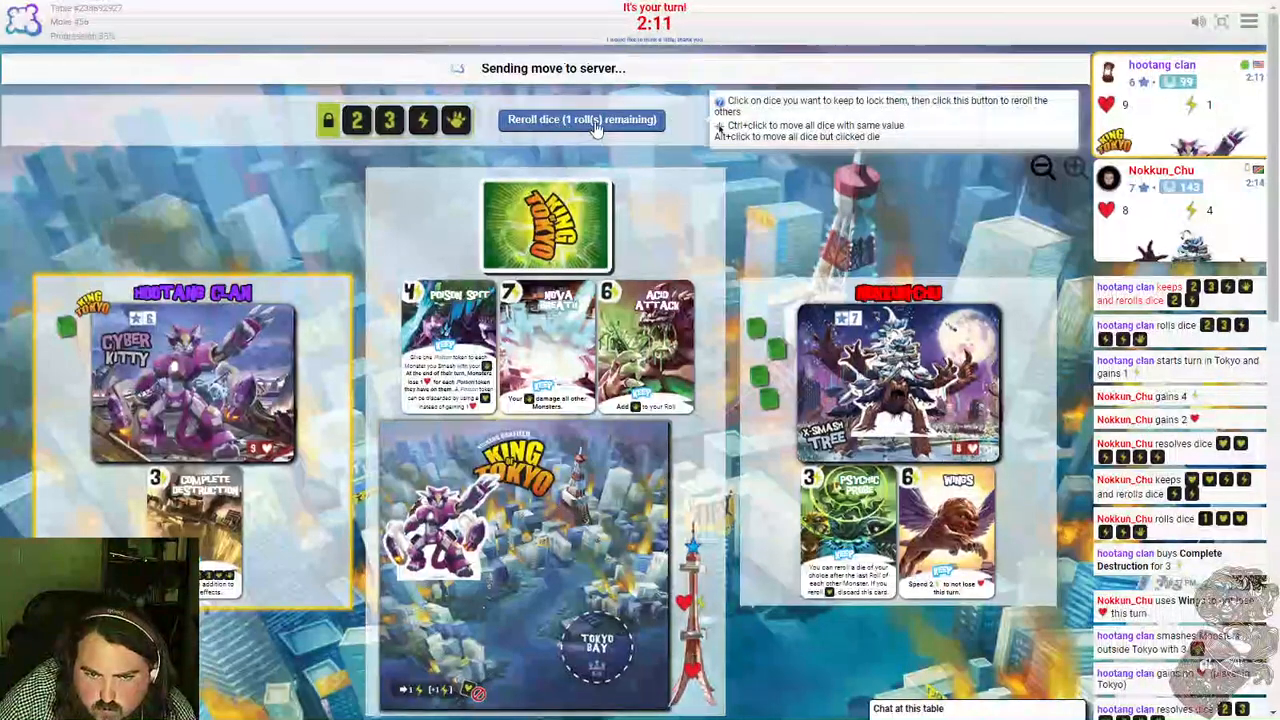
pyautogui.click(582, 120)
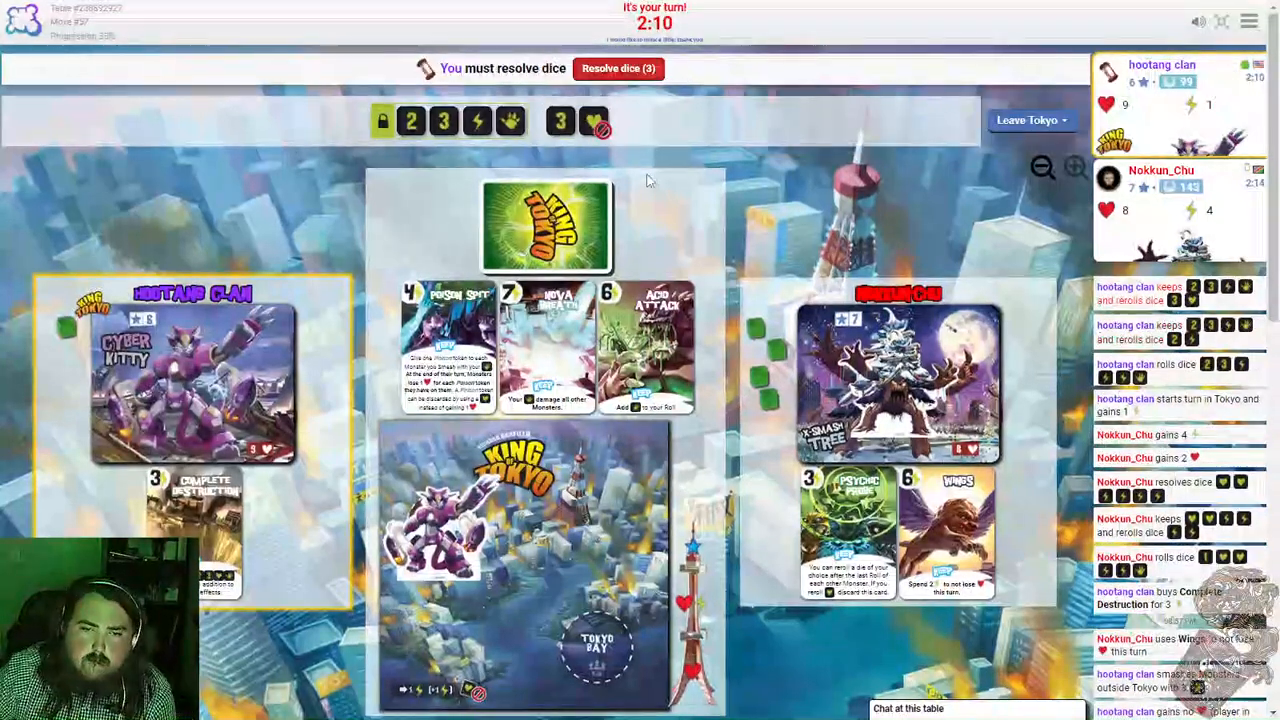
pyautogui.click(618, 68)
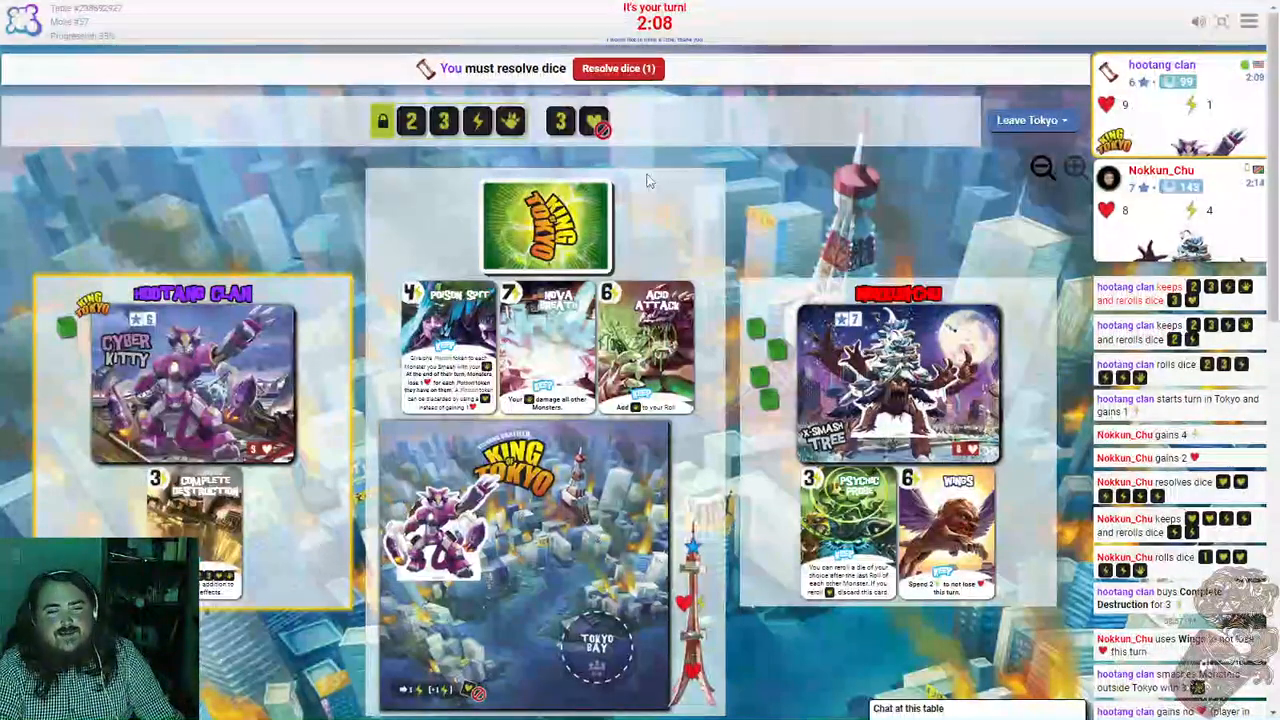
pyautogui.click(616, 68)
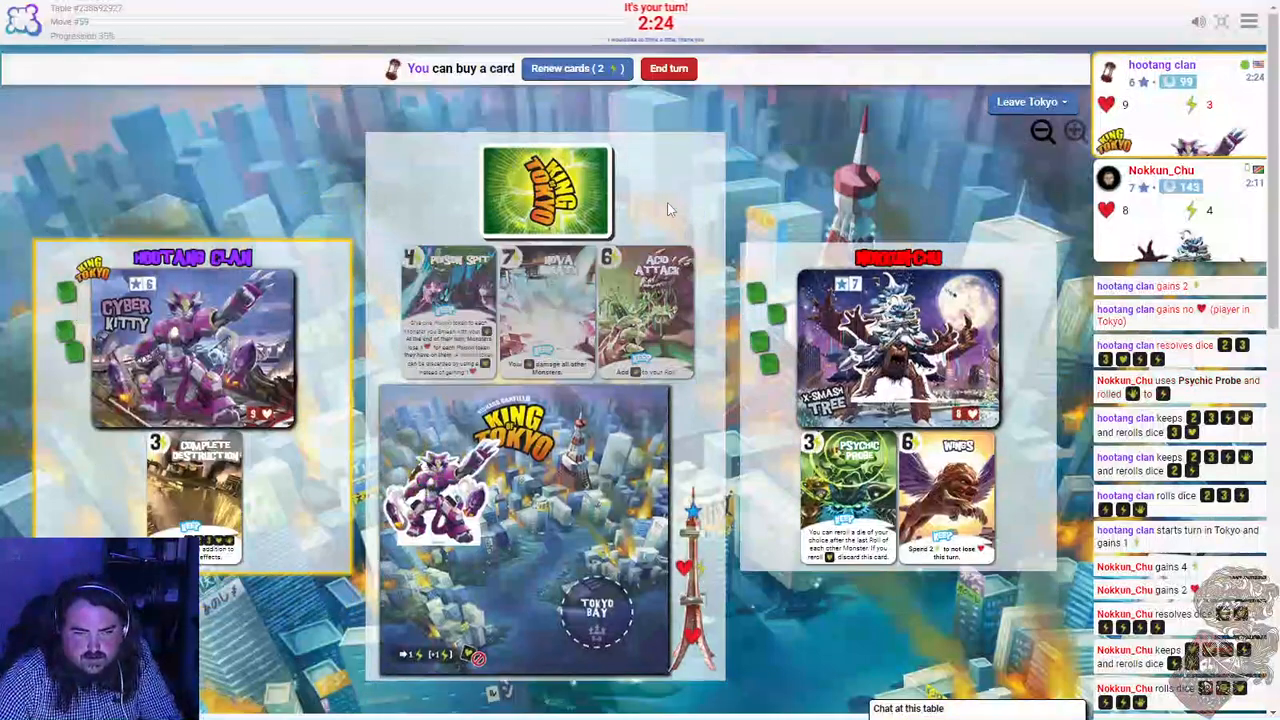
# End the turn without buying and keep Cyber Kitty in Tokyo after the attack.
pyautogui.click(668, 68)
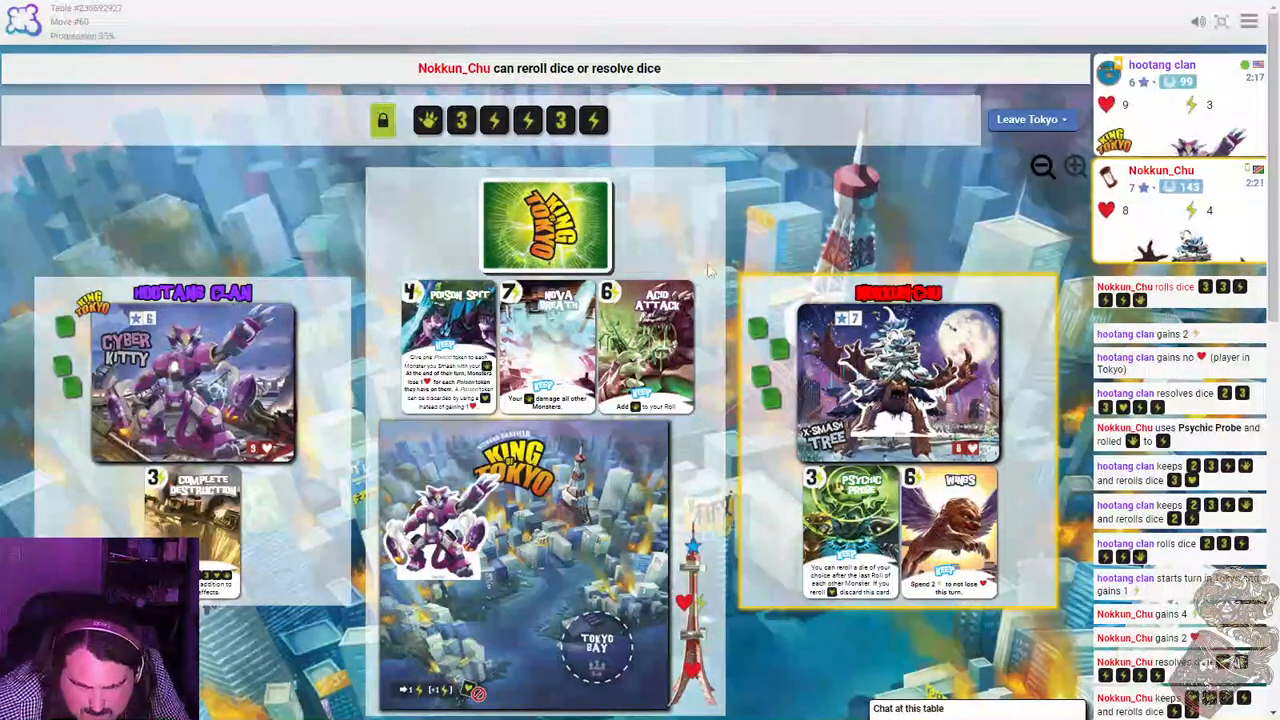
pyautogui.moveTo(660, 236)
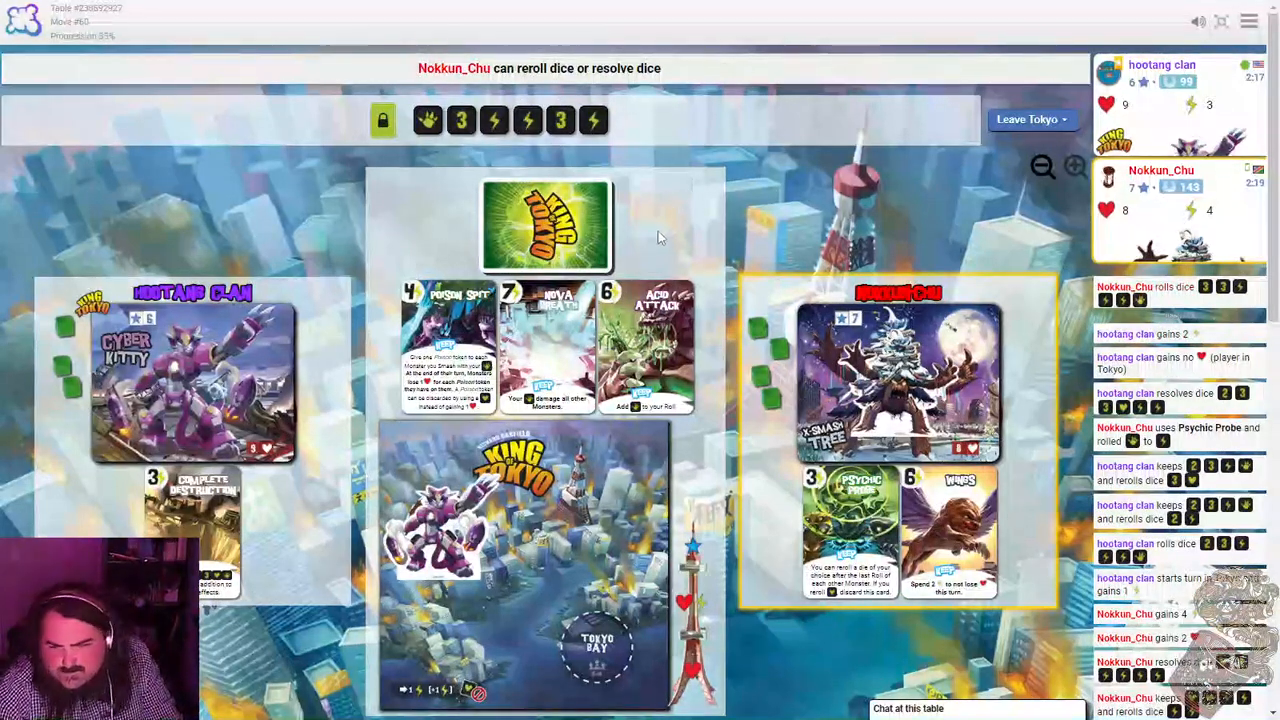
pyautogui.moveTo(708, 158)
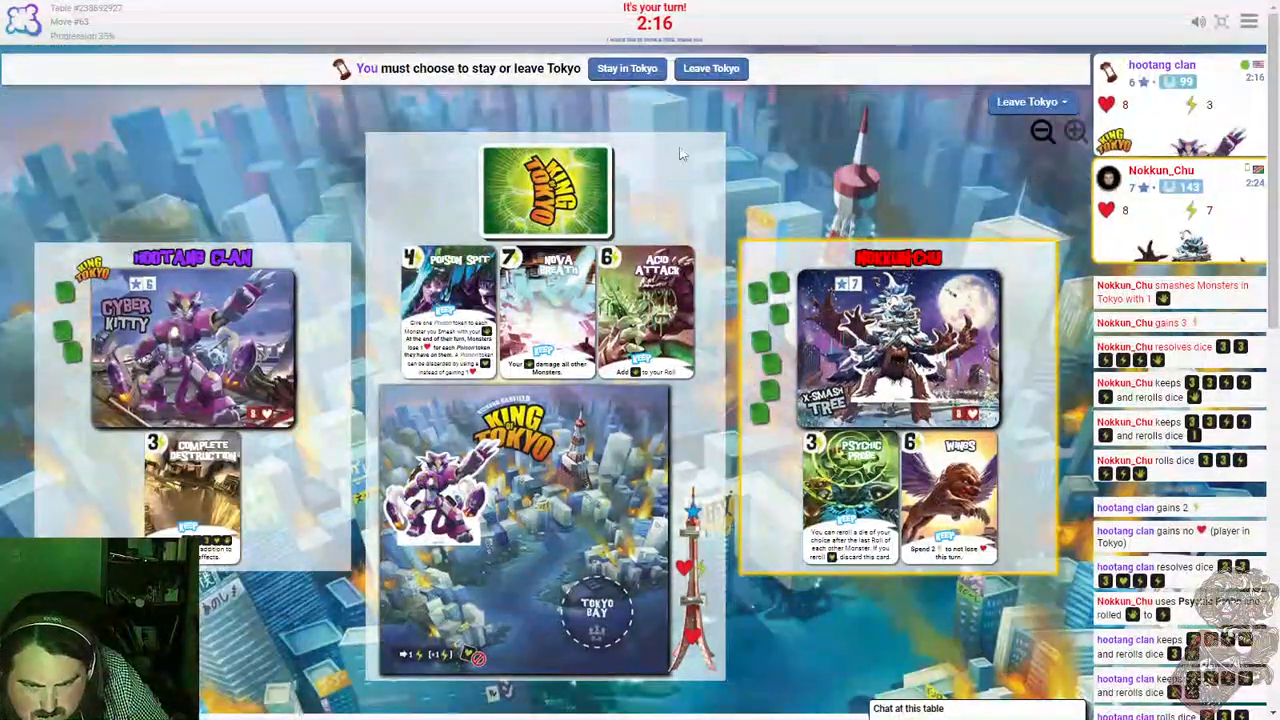
pyautogui.click(628, 68)
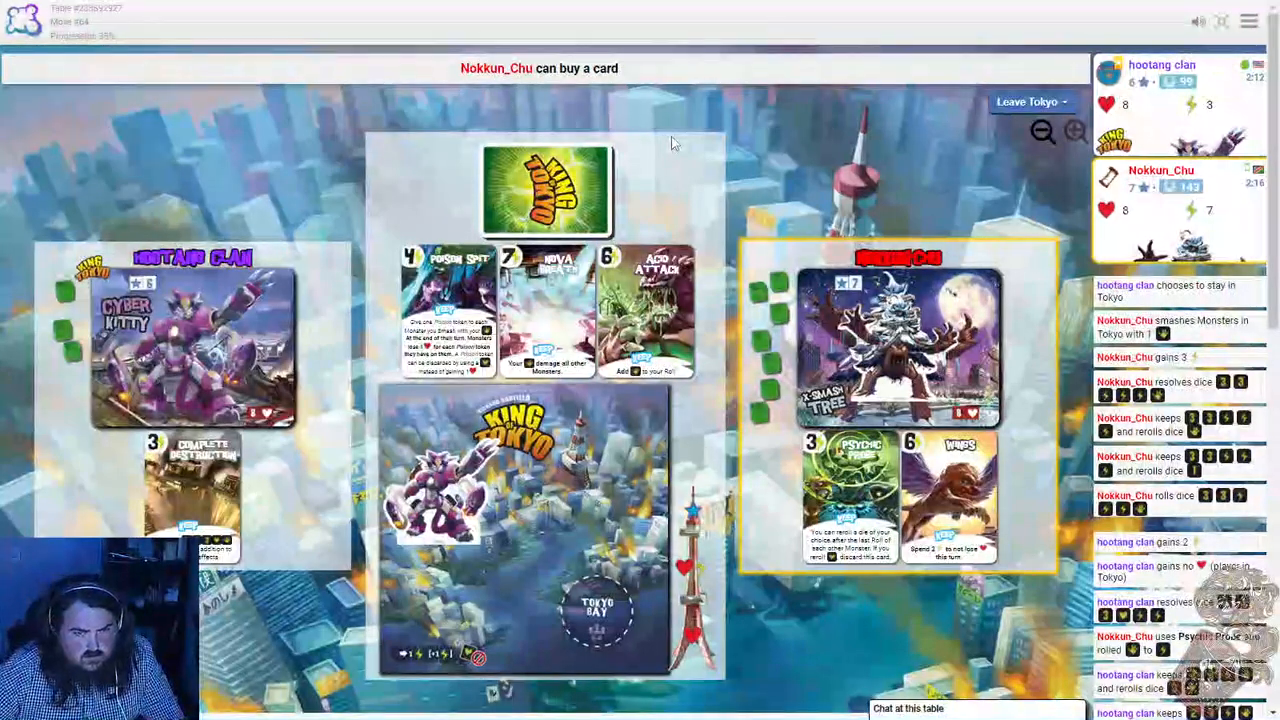
pyautogui.click(448, 310)
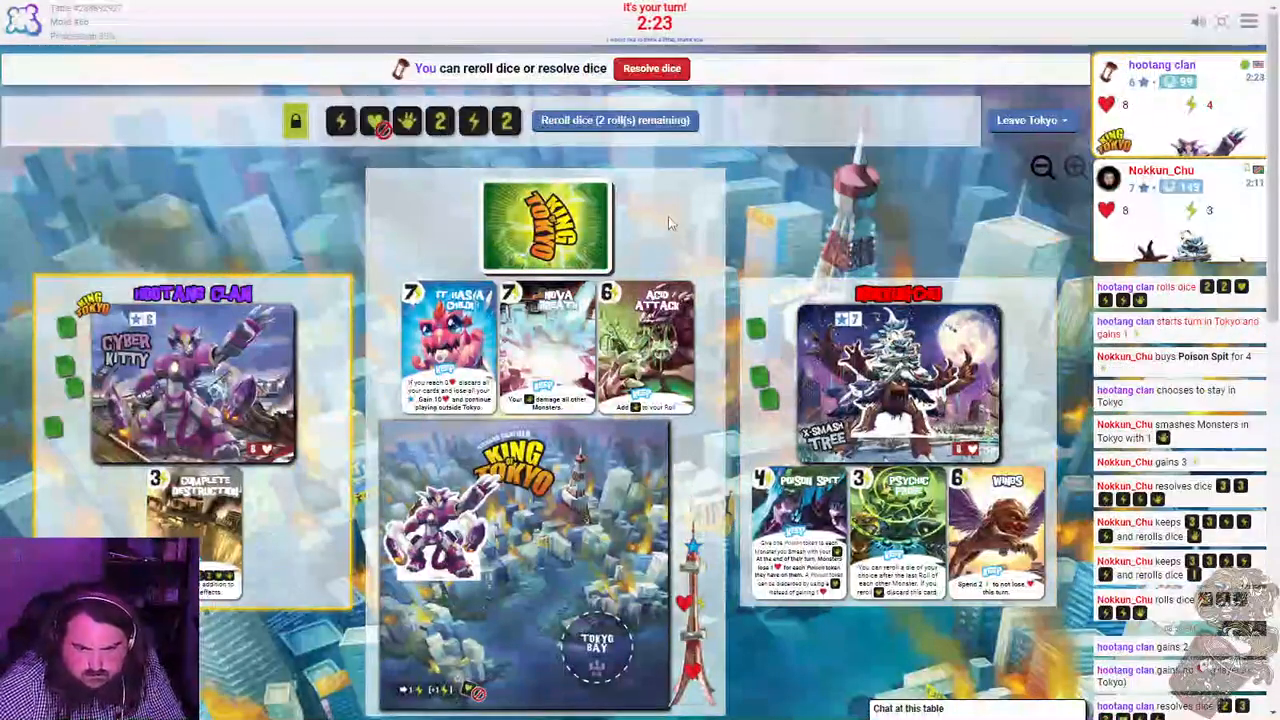
pyautogui.moveTo(390, 156)
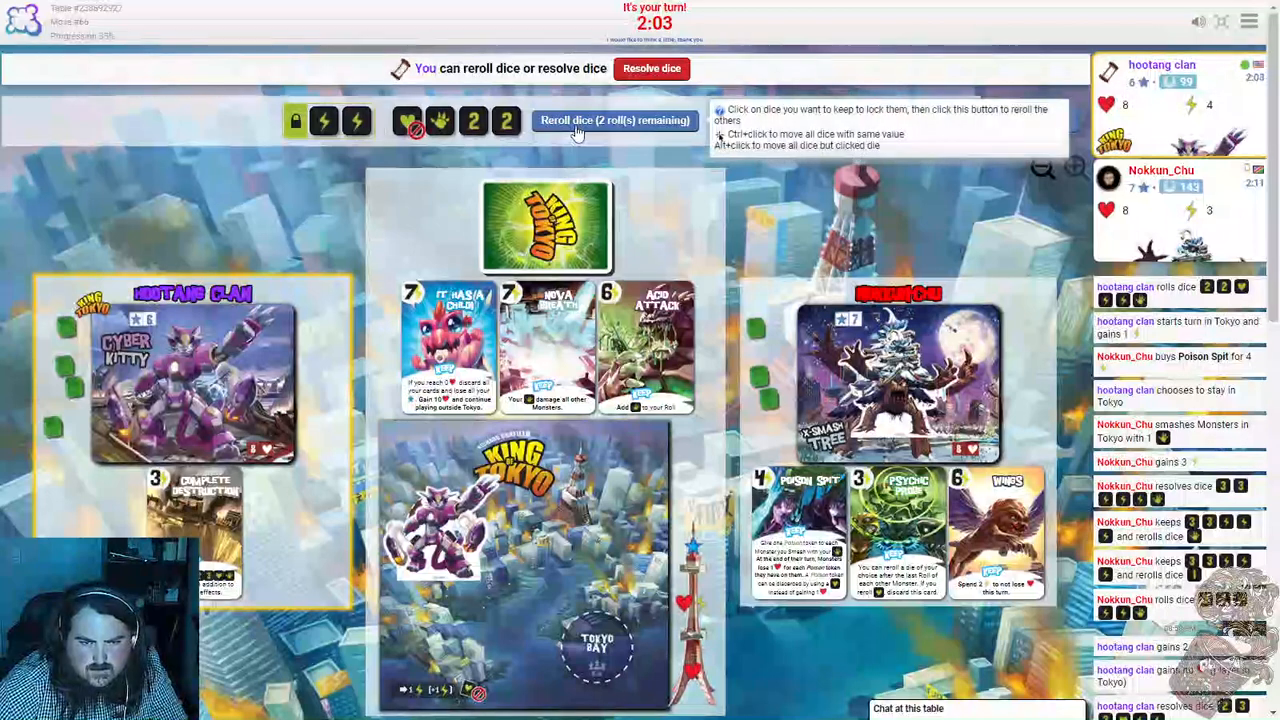
# Use Cyber Kitty's two remaining rerolls on the unkept dice.
pyautogui.click(614, 120)
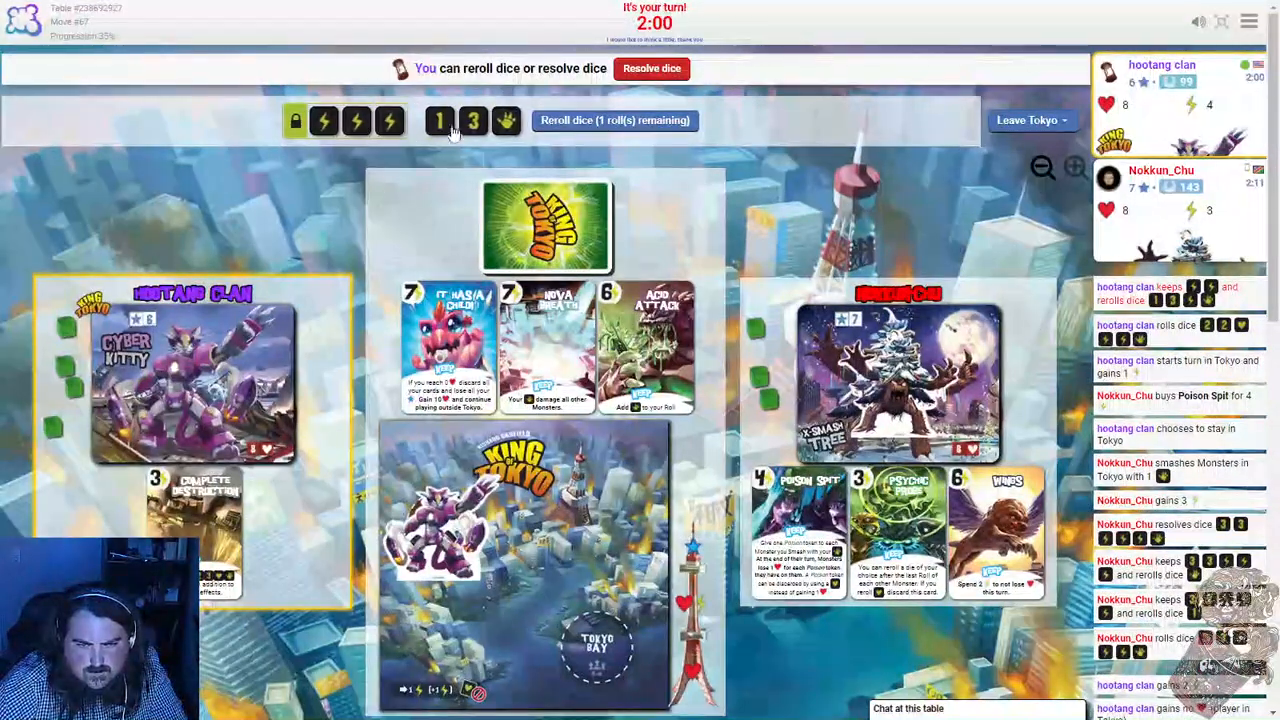
pyautogui.click(614, 120)
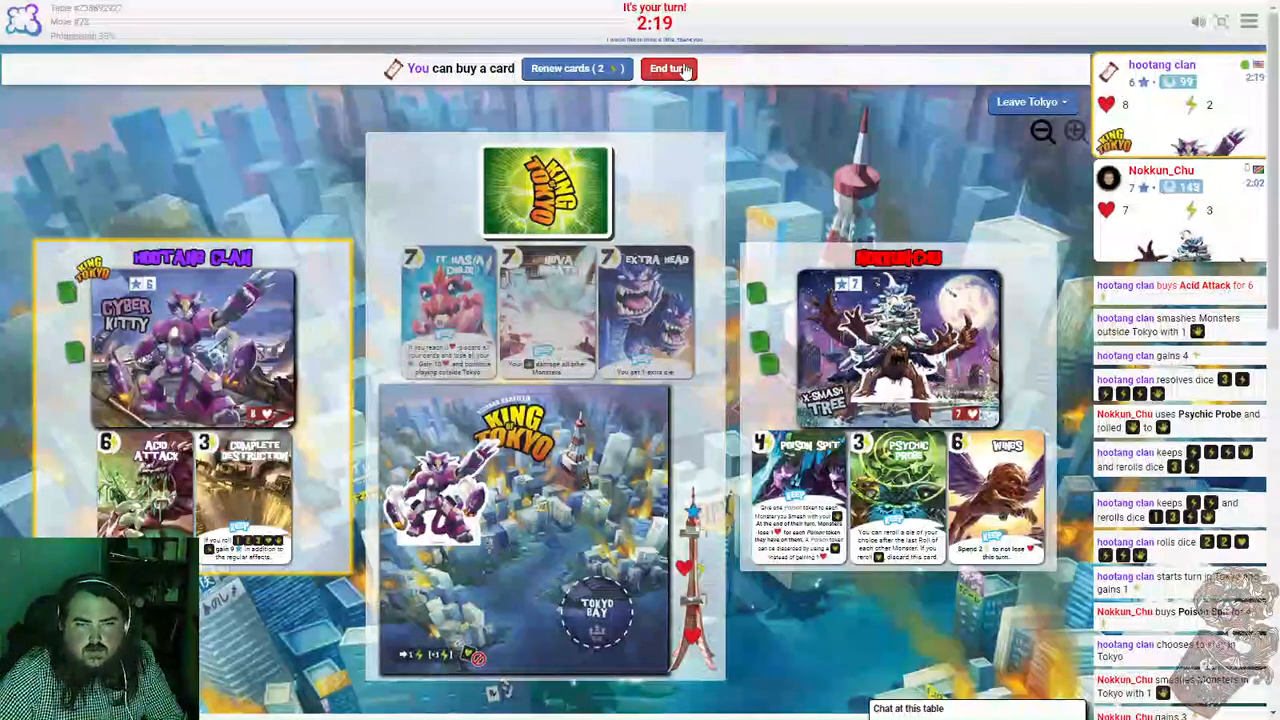
# End Cyber Kitty's turn, then stay in Tokyo after the opponent's attack.
pyautogui.click(668, 68)
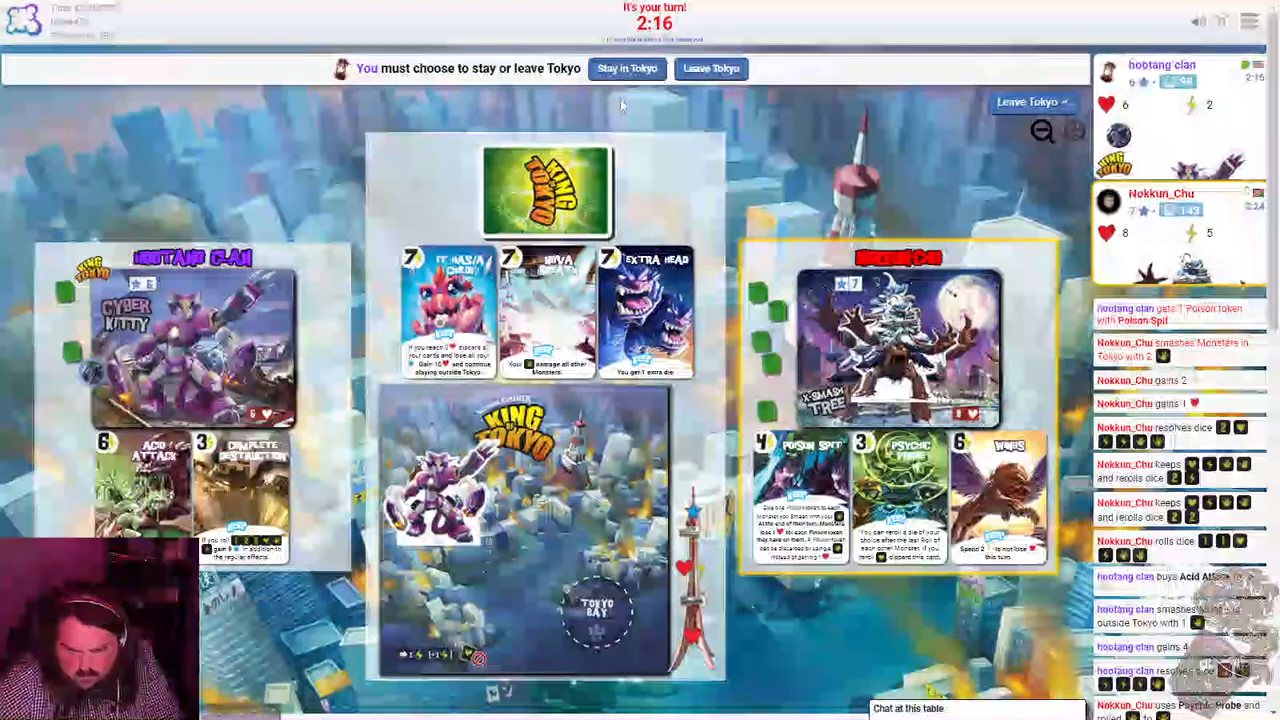
pyautogui.click(628, 68)
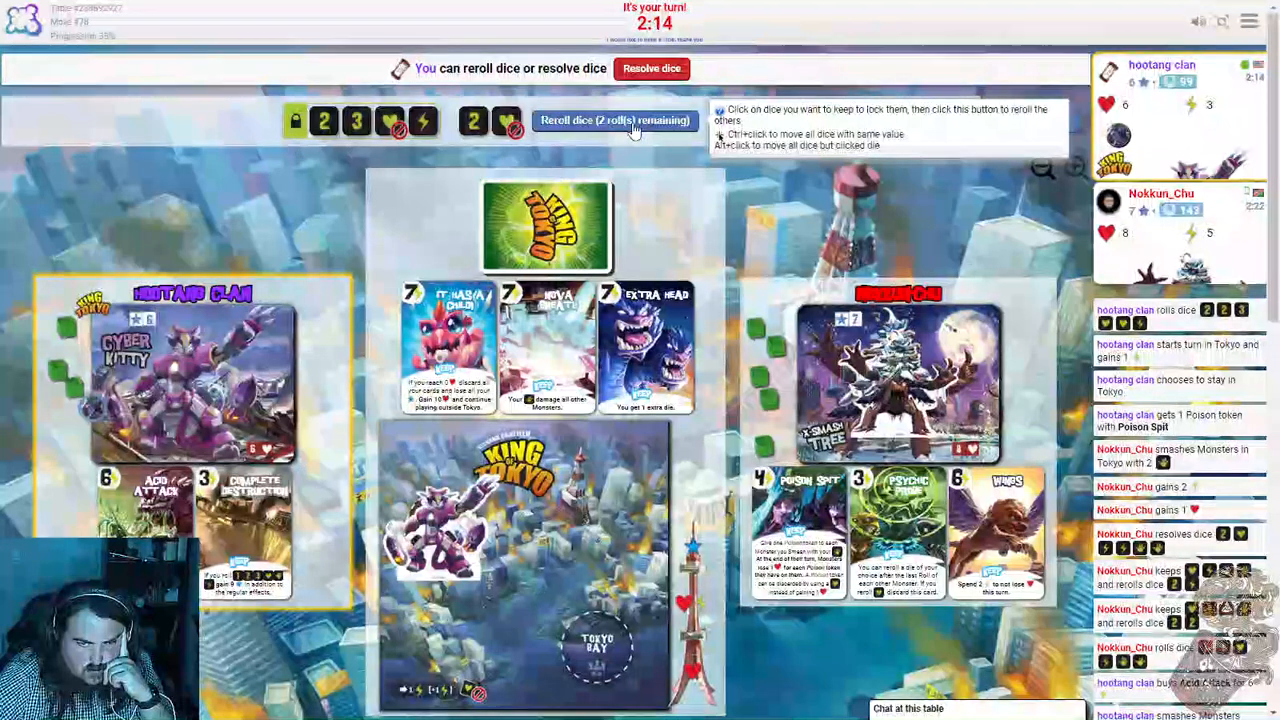
# Reroll the unkept dice, renew the three cards on offer, and end Cyber Kitty's turn.
pyautogui.click(614, 120)
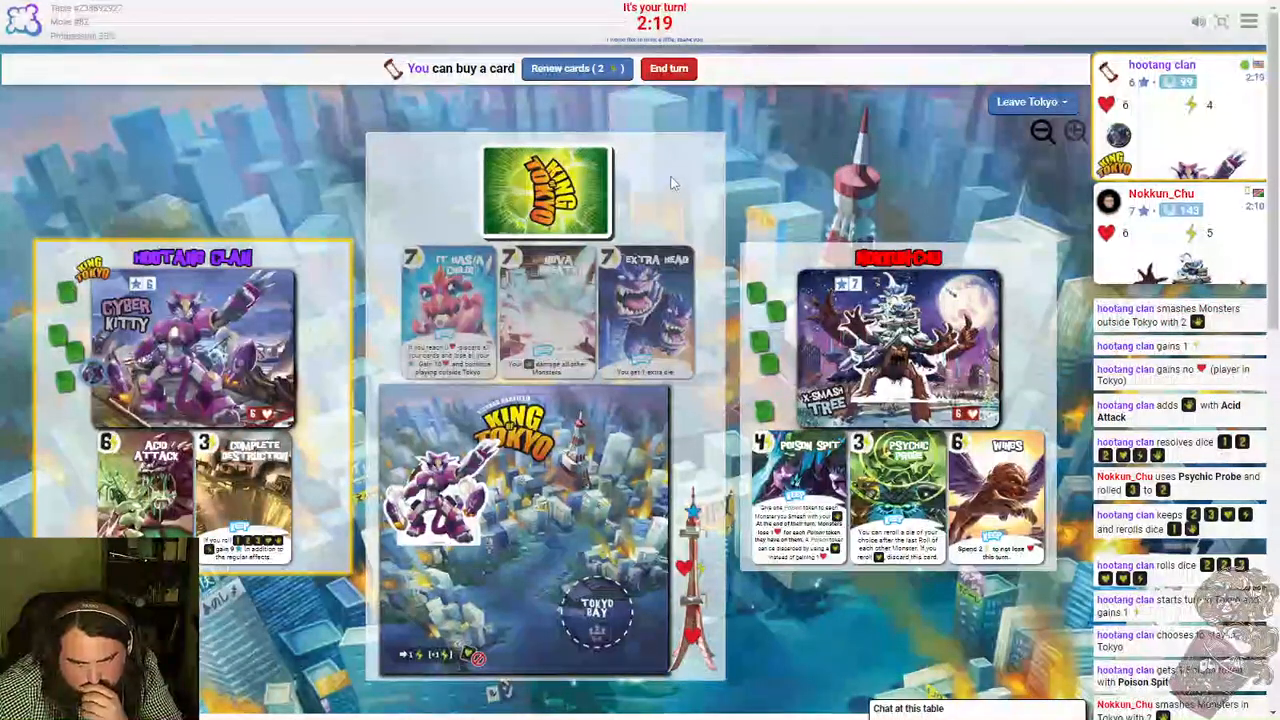
pyautogui.click(576, 68)
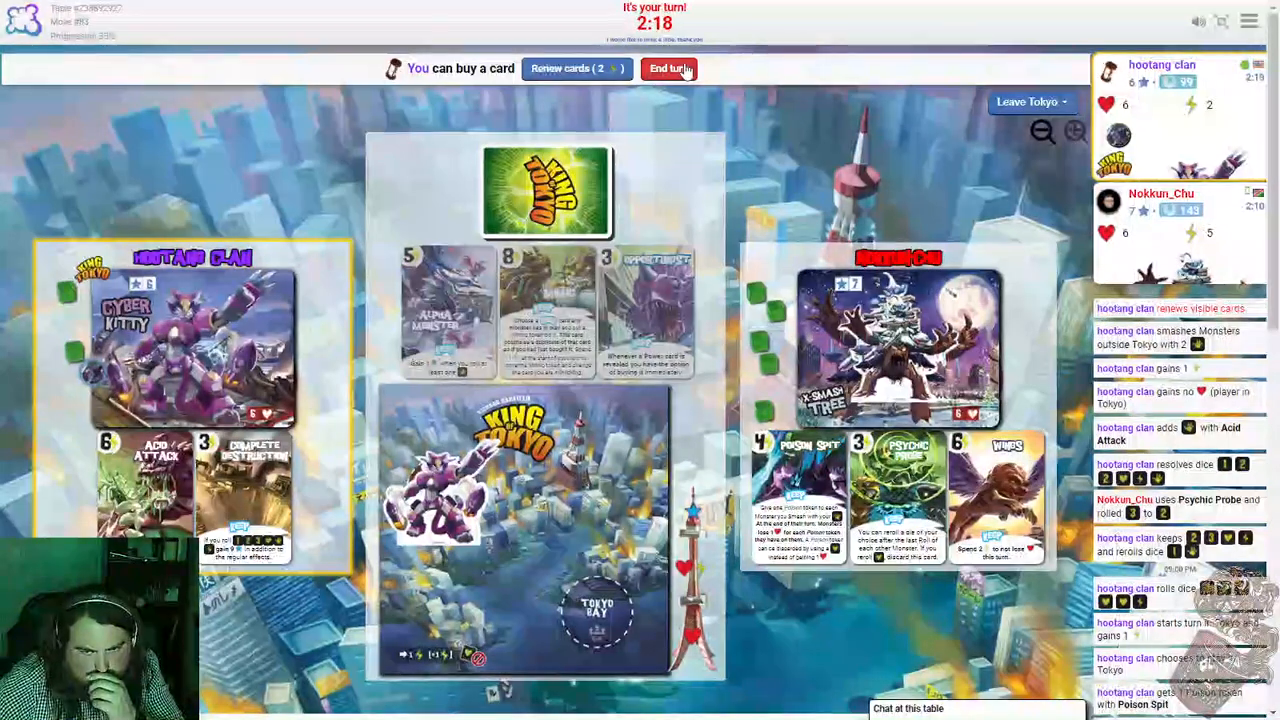
pyautogui.click(668, 68)
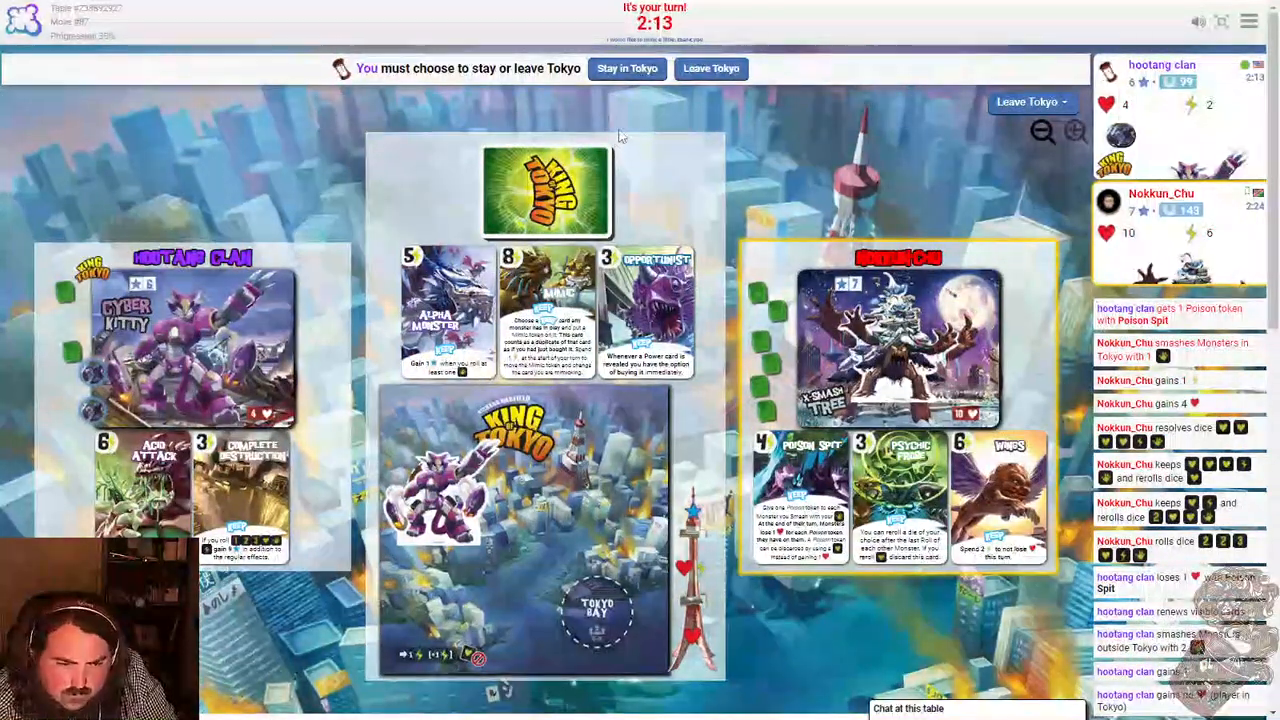
pyautogui.moveTo(460, 192)
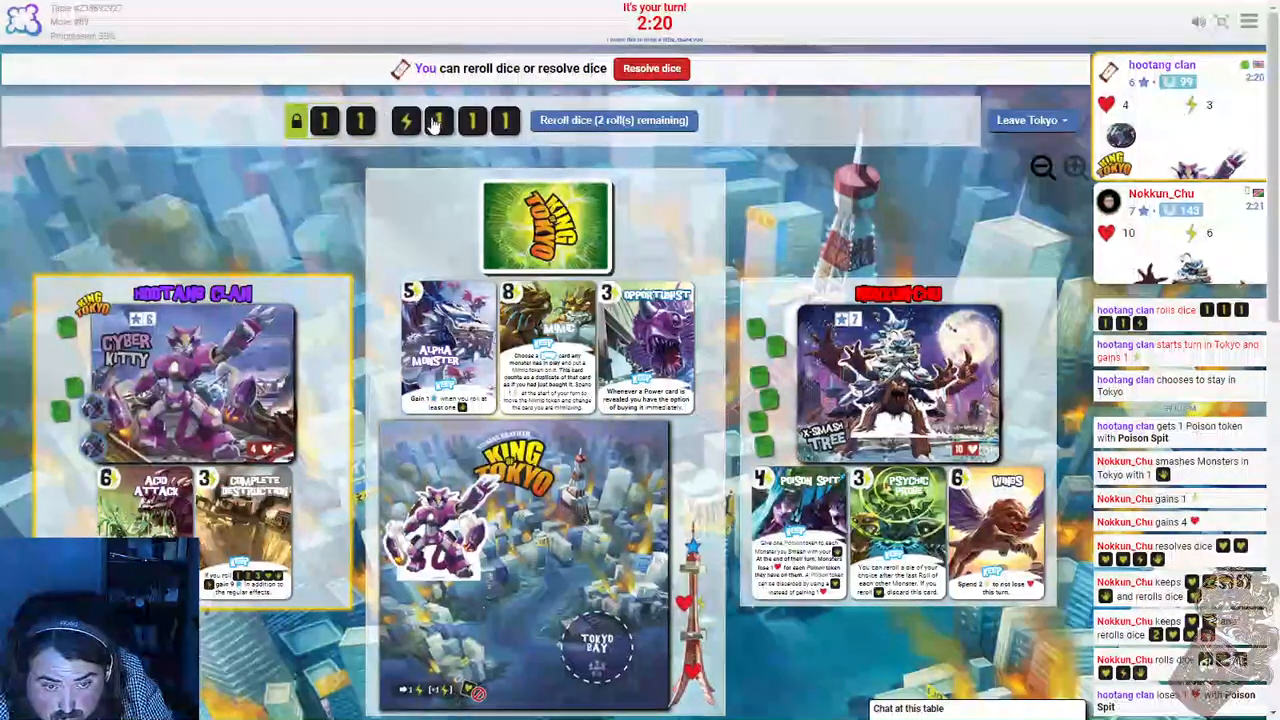
# Keep chosen dice and reroll the rest twice to resolve Cyber Kitty's final roll.
pyautogui.click(614, 120)
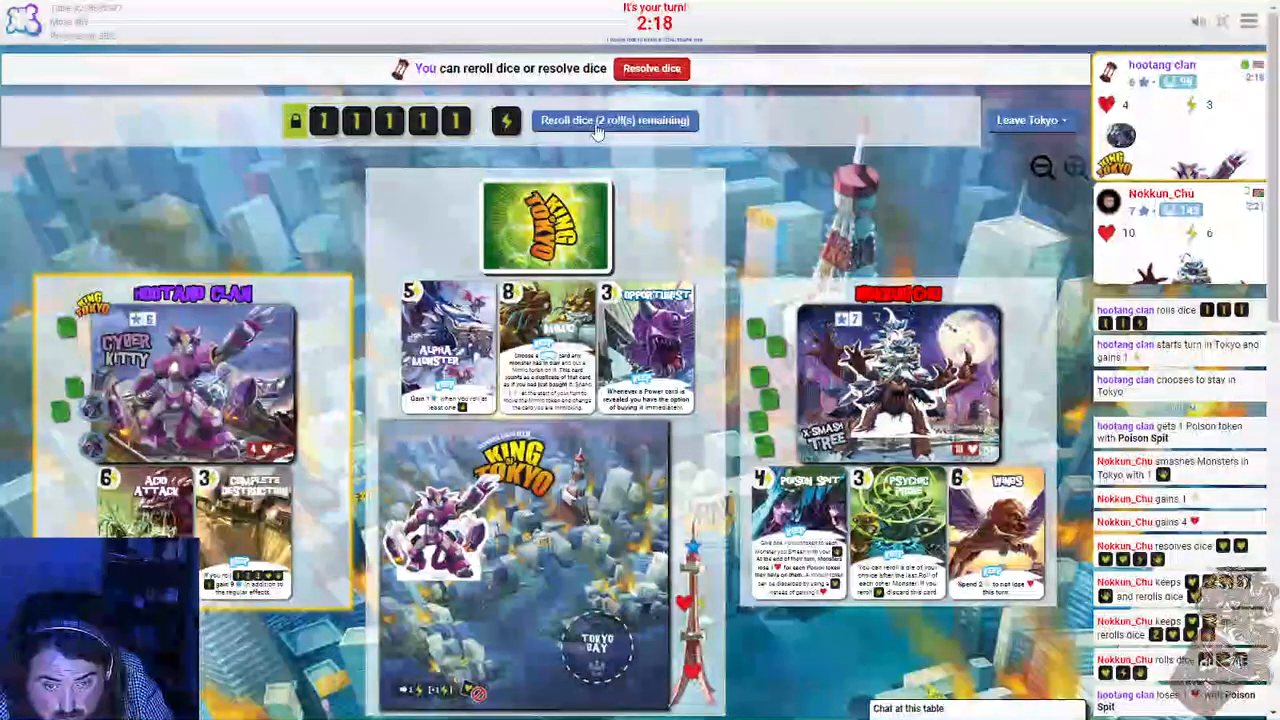
pyautogui.click(596, 120)
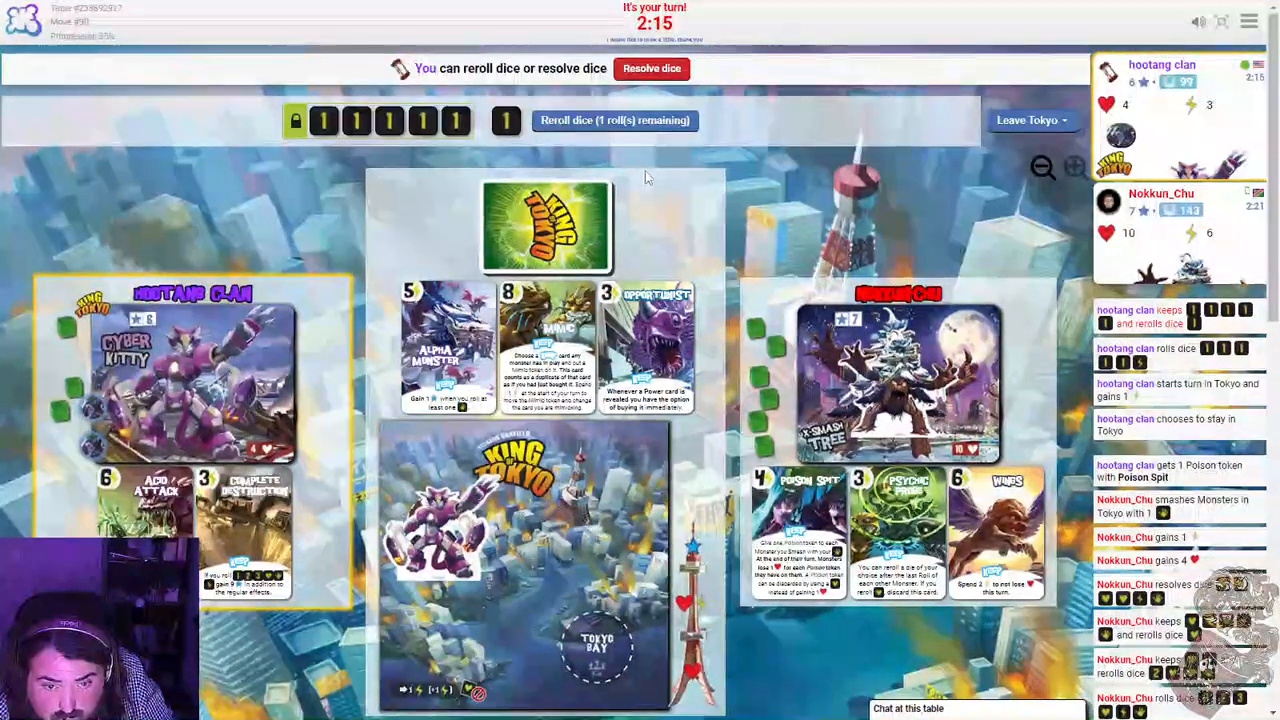
pyautogui.click(652, 68)
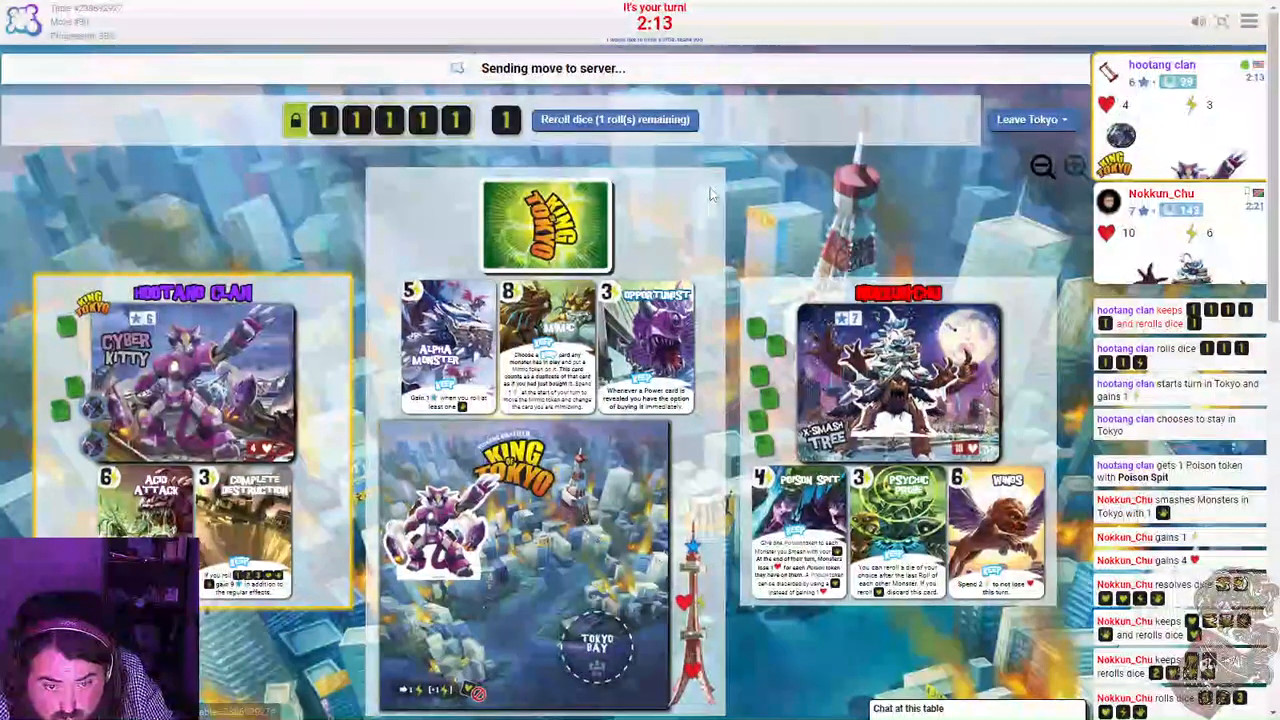
pyautogui.click(614, 120)
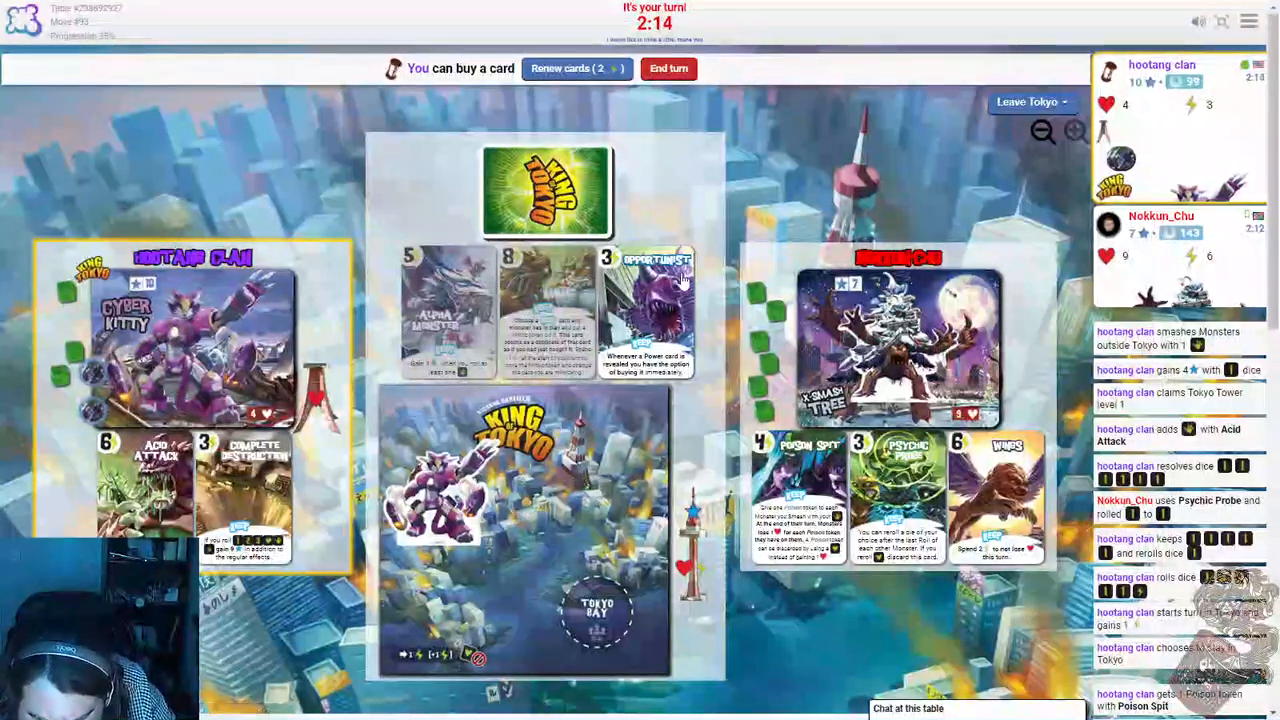
pyautogui.moveTo(660, 290)
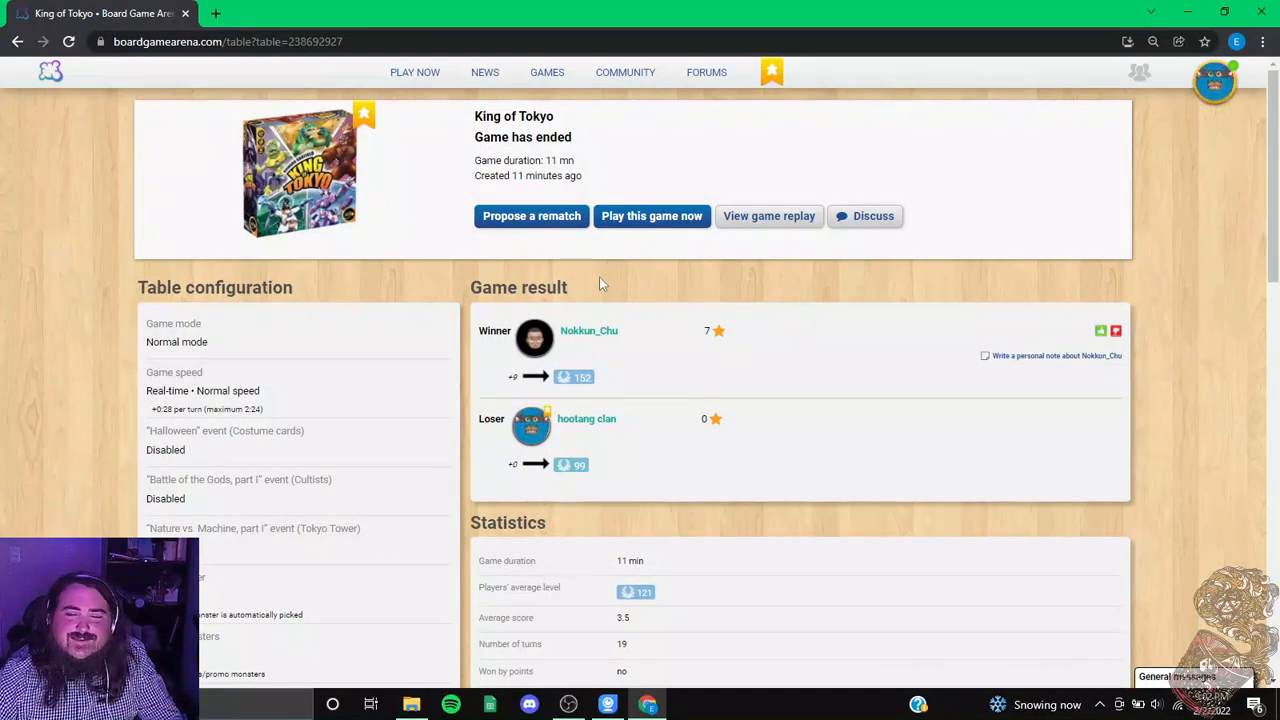
pyautogui.moveTo(576, 280)
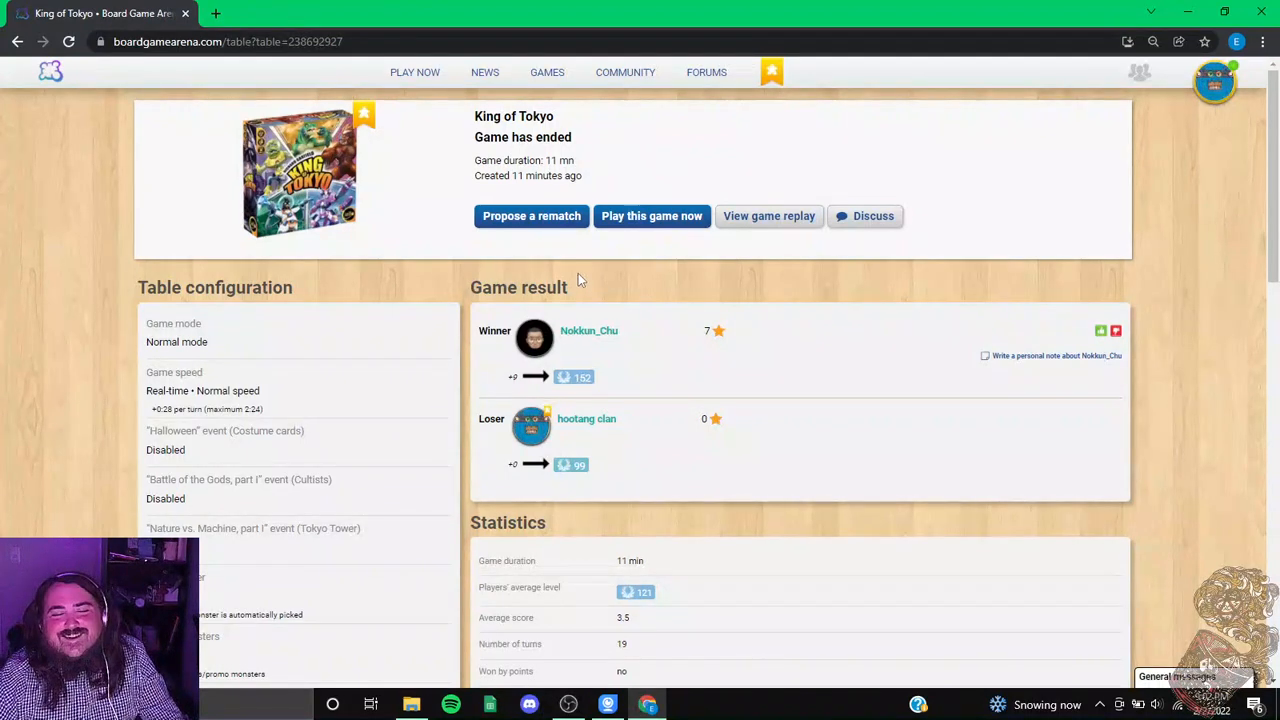